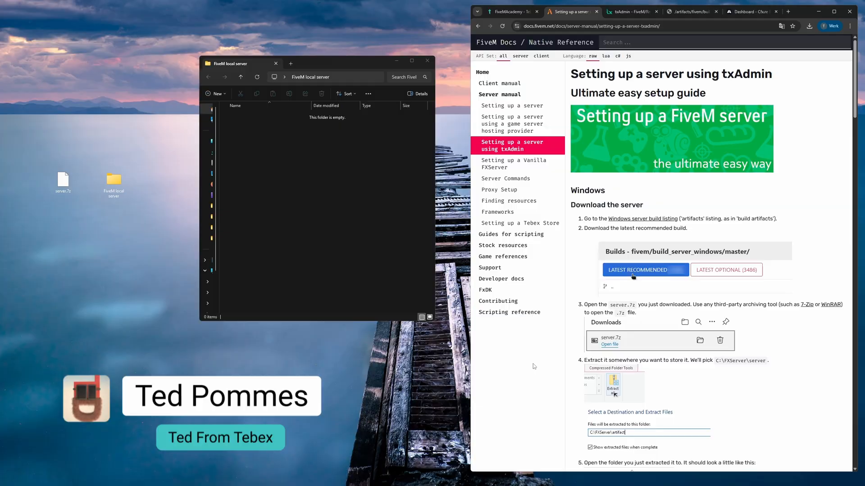
- Move server.7z into the FiveM local server folder and switch to the txAdmin site
{"action": "right_click", "coordinate": [246, 119]}
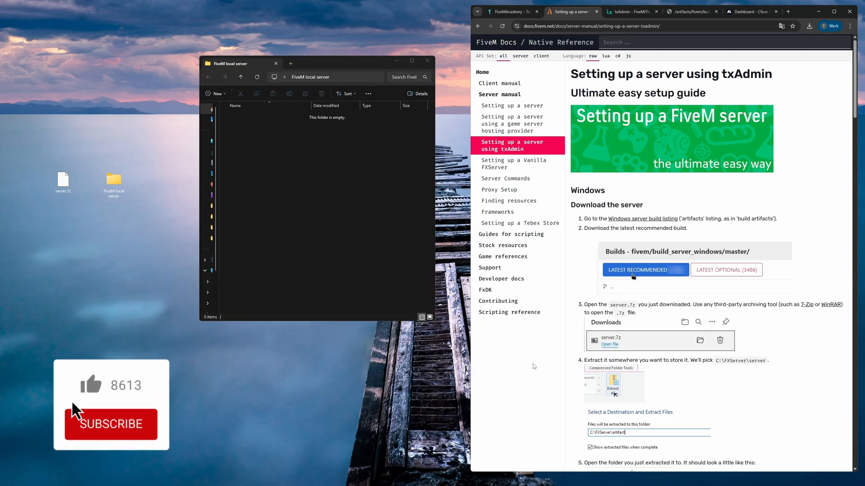
{"action": "left_click", "coordinate": [111, 425]}
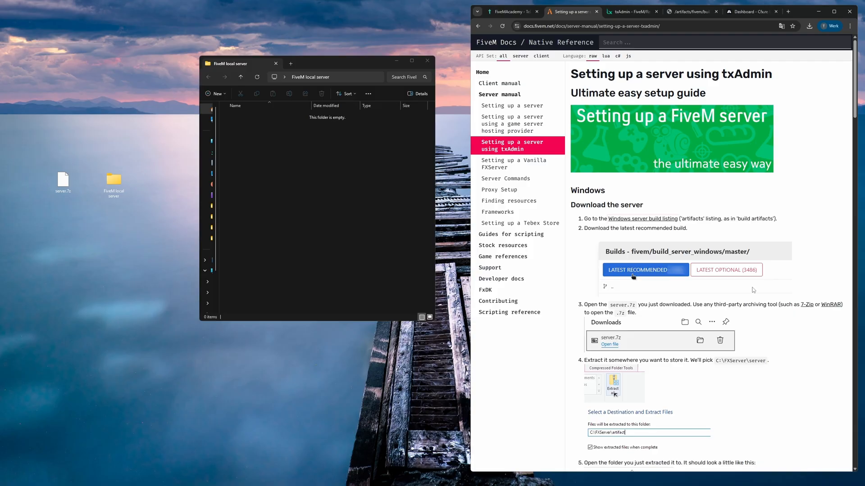
{"action": "mouse_move", "coordinate": [741, 238]}
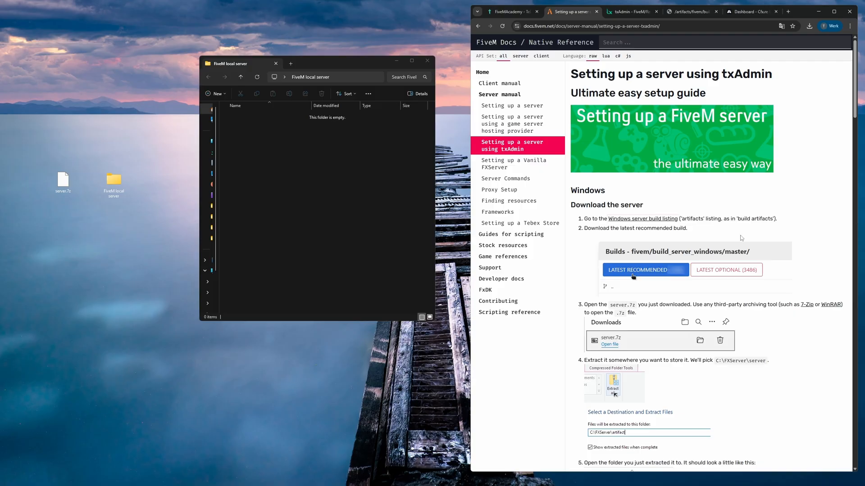
{"action": "left_click", "coordinate": [628, 12]}
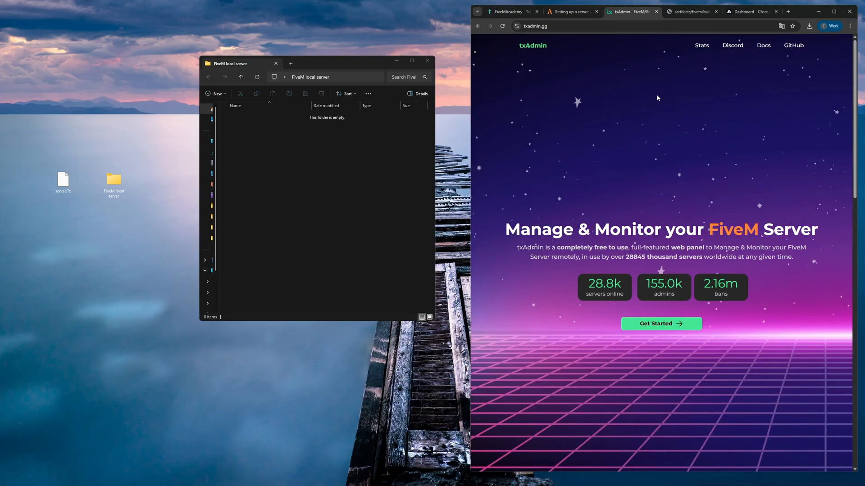
{"action": "mouse_move", "coordinate": [575, 383]}
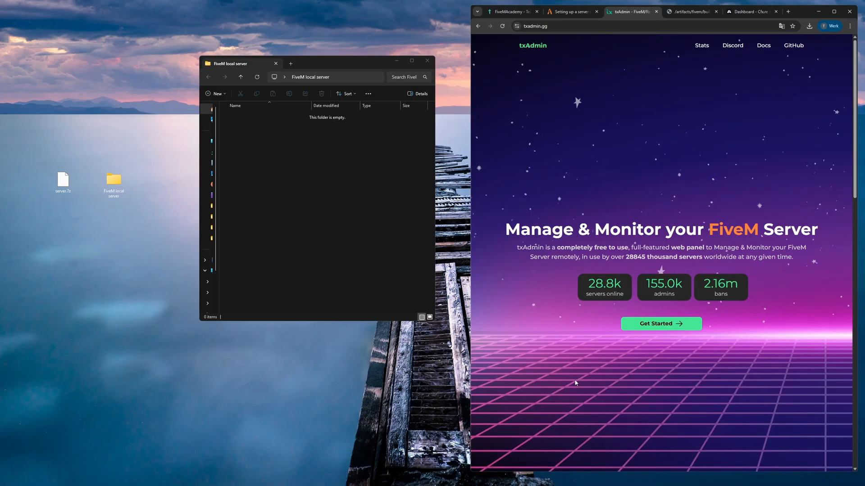
{"action": "mouse_move", "coordinate": [575, 377]}
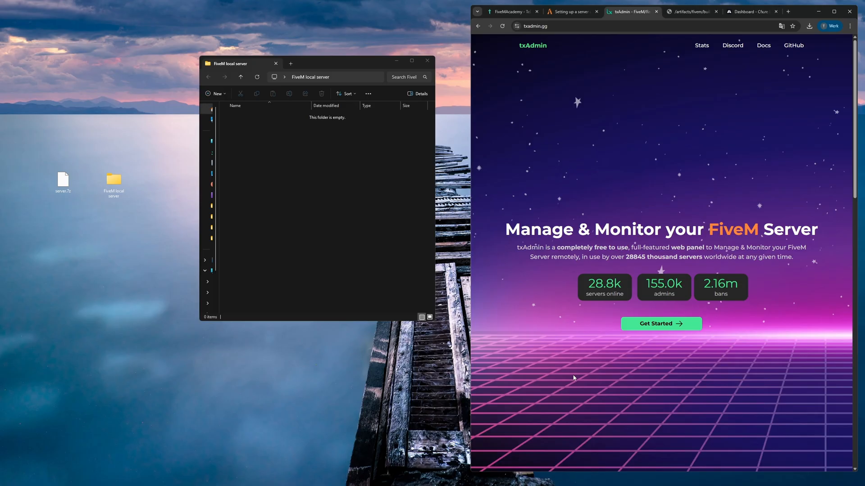
{"action": "mouse_move", "coordinate": [592, 389]}
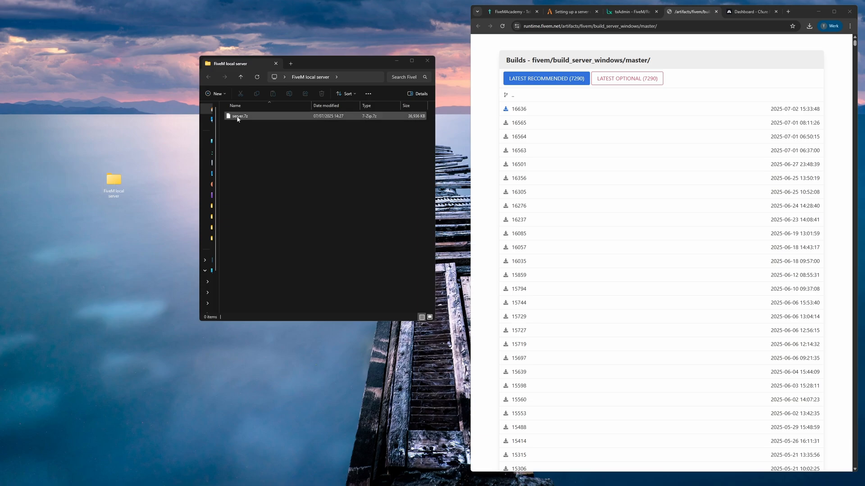
- Extract server.7z with 7-Zip into the server folder containing FXServer.exe
{"action": "right_click", "coordinate": [239, 115]}
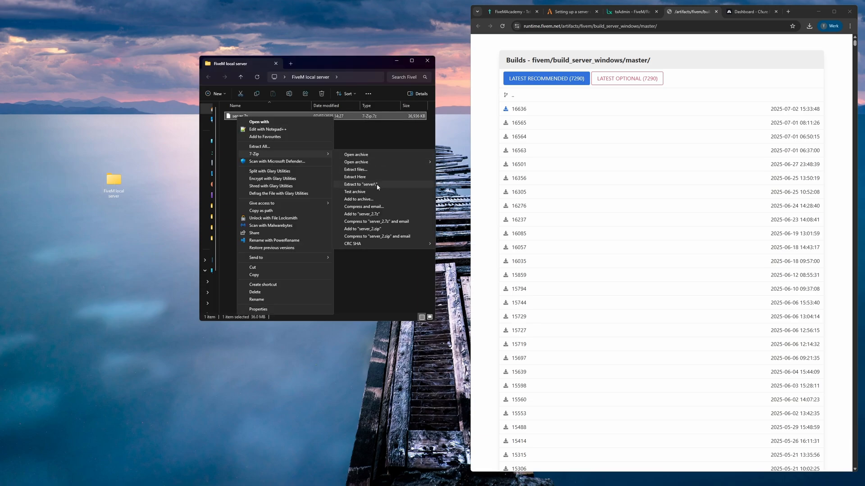
{"action": "left_click", "coordinate": [360, 183]}
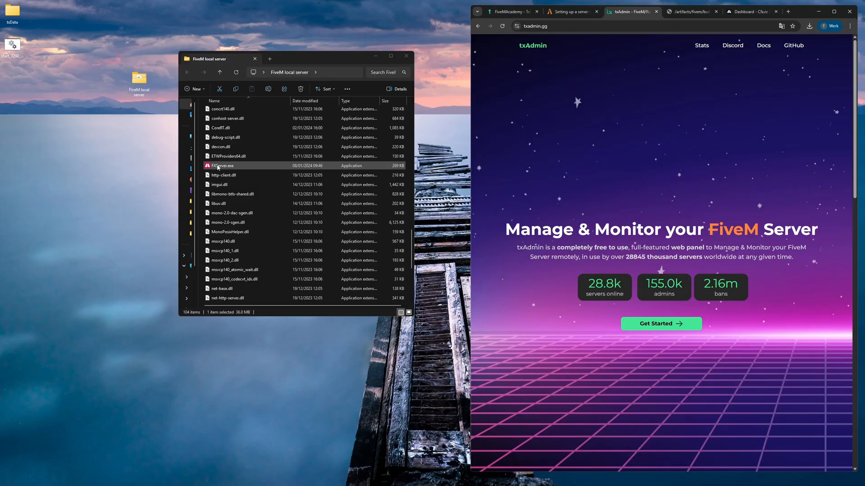
- Launch FXServer.exe and link the Cfx.re account with the PIN, authorizing txAdmin
{"action": "double_click", "coordinate": [221, 166]}
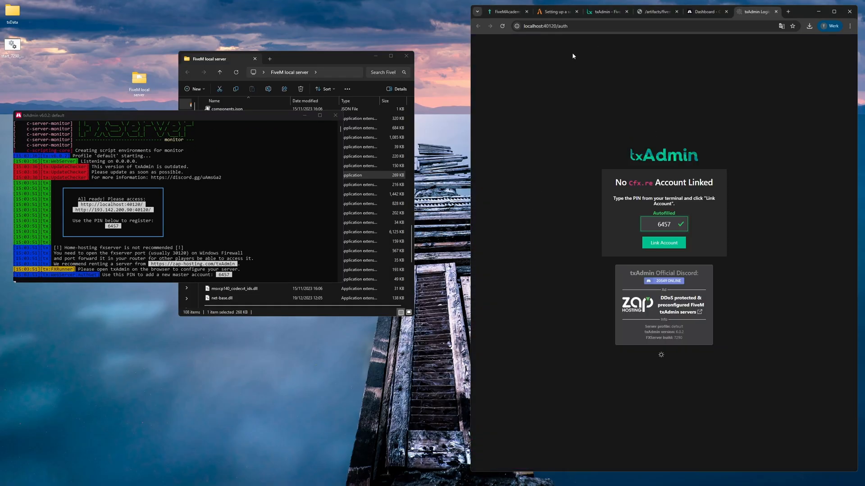
{"action": "mouse_move", "coordinate": [563, 285]}
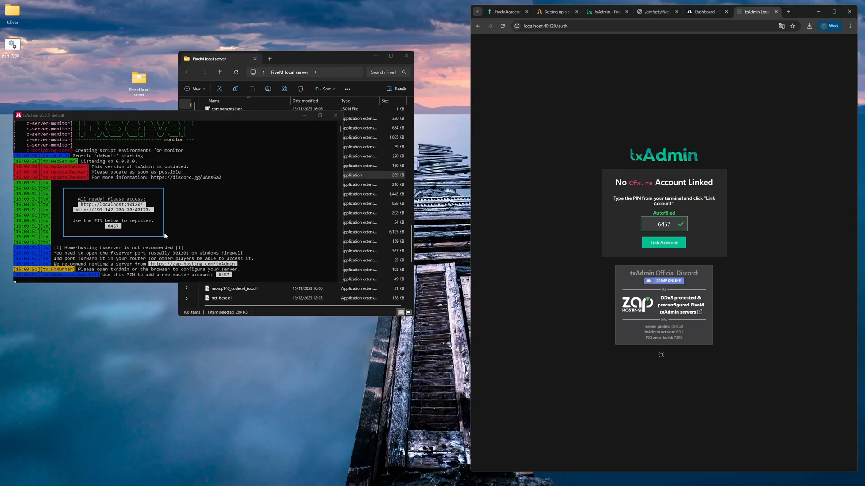
{"action": "left_click", "coordinate": [664, 243]}
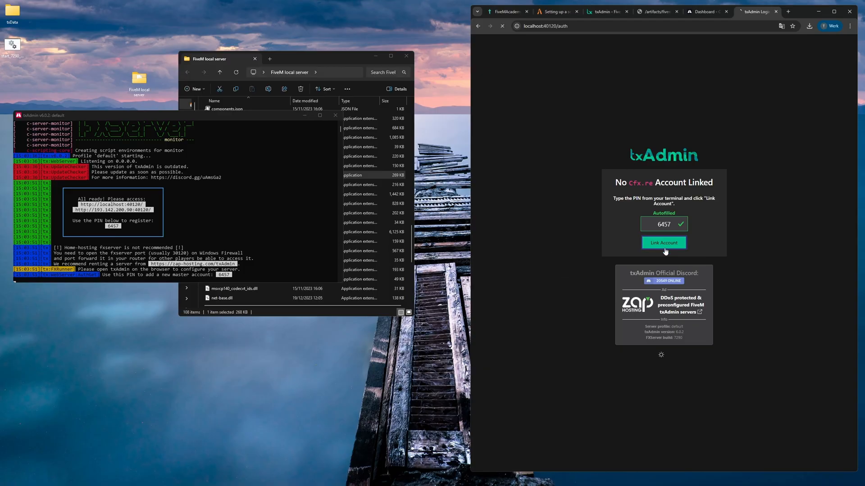
{"action": "left_click", "coordinate": [663, 243]}
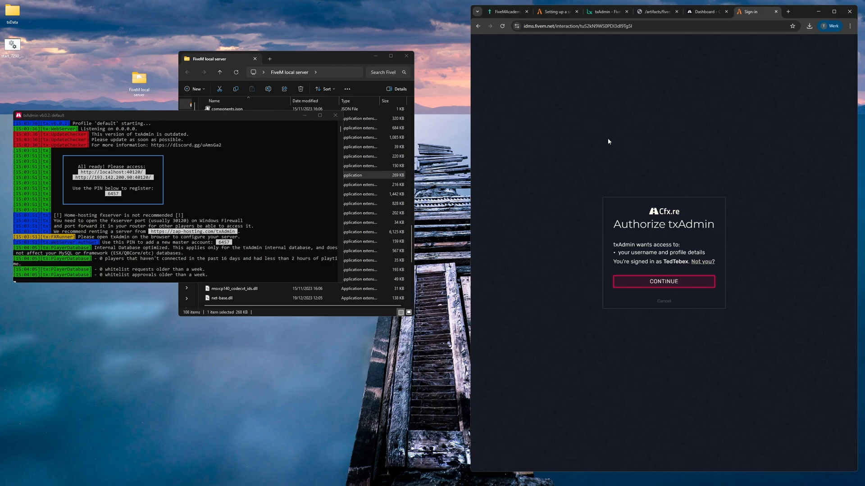
{"action": "left_click", "coordinate": [664, 281]}
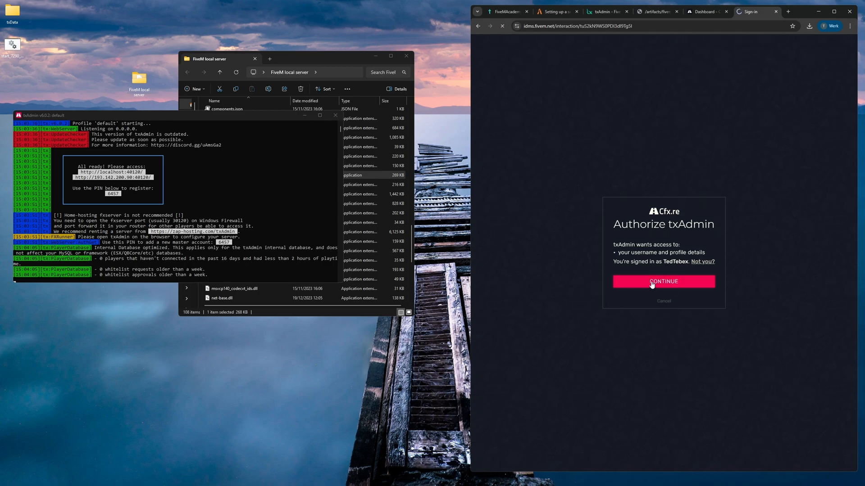
{"action": "left_click", "coordinate": [664, 281]}
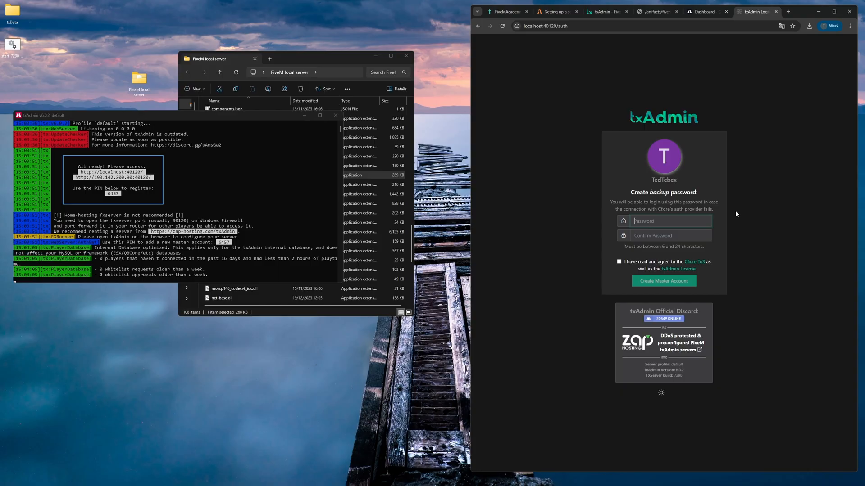
- Set a backup password and create the txAdmin master account
{"action": "left_click", "coordinate": [670, 222]}
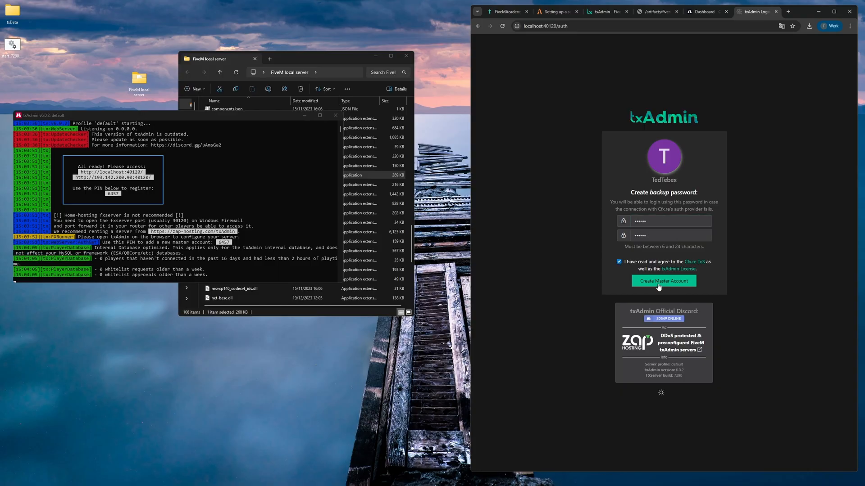
{"action": "left_click", "coordinate": [663, 281]}
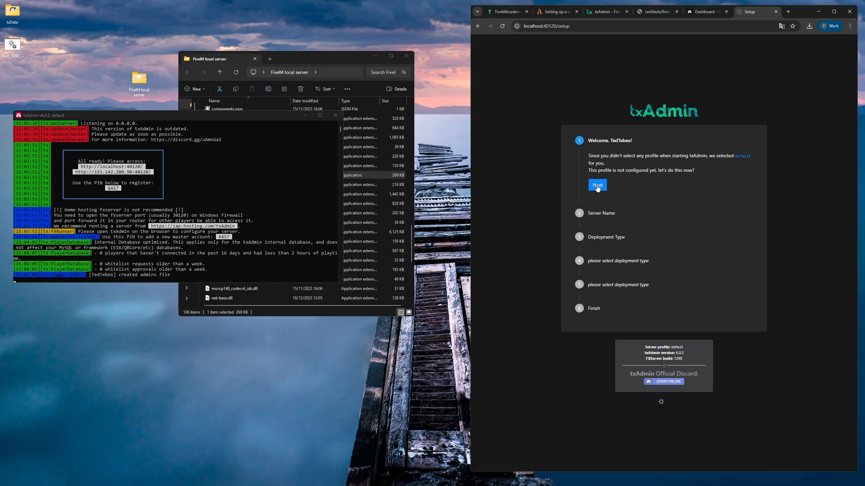
- Name the server profile FiveMAcademyDemo
{"action": "left_click", "coordinate": [596, 185]}
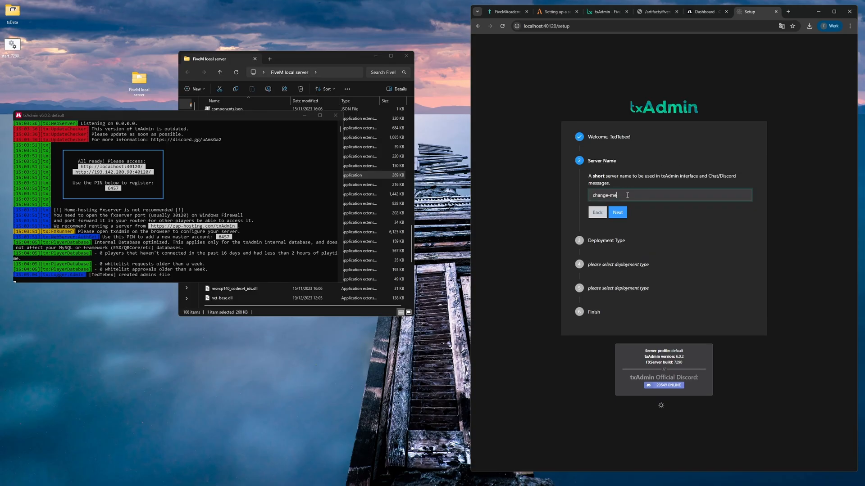
{"action": "type", "text": "FiveMAcademyDemo"}
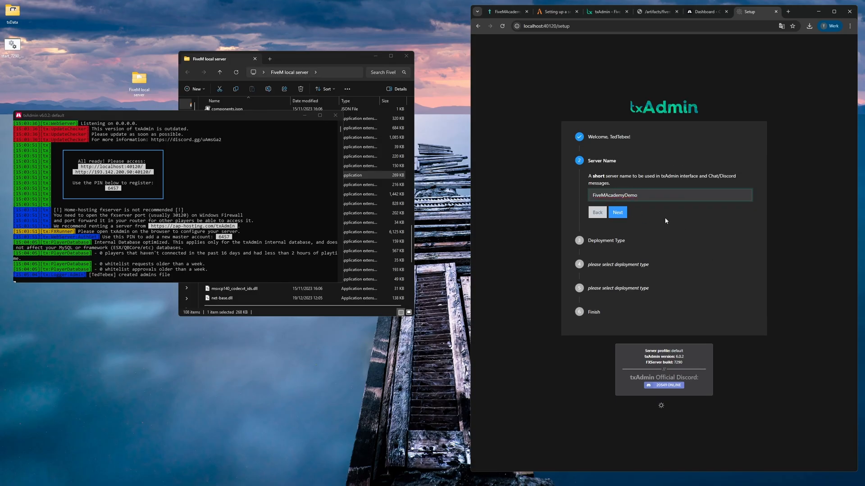
{"action": "left_click", "coordinate": [616, 212]}
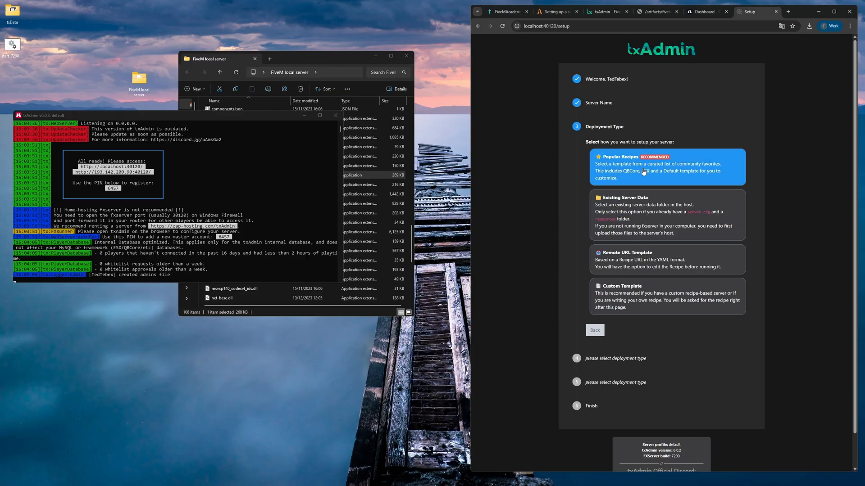
- Choose the FiveM Basic Server popular recipe and accept the default data location
{"action": "left_click", "coordinate": [666, 167]}
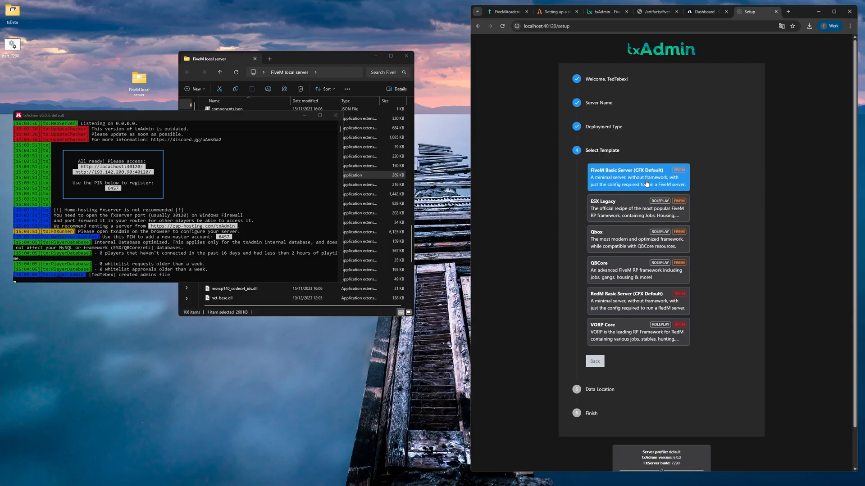
{"action": "left_click", "coordinate": [638, 208]}
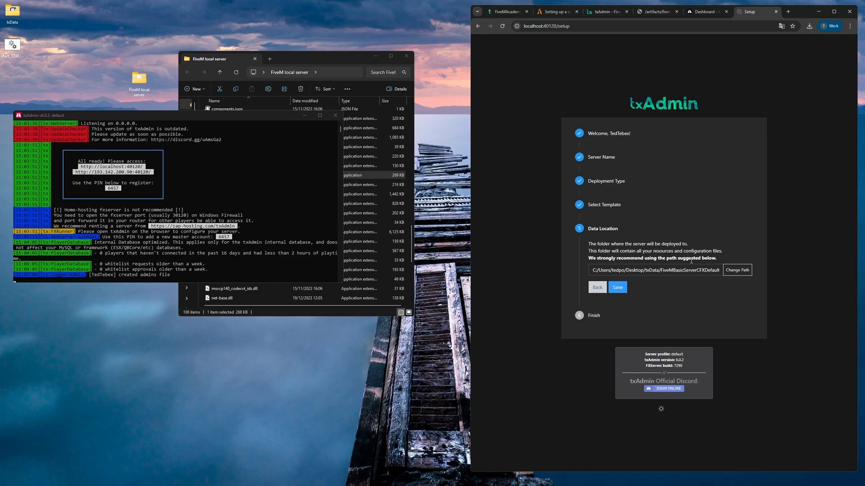
{"action": "left_click", "coordinate": [617, 287]}
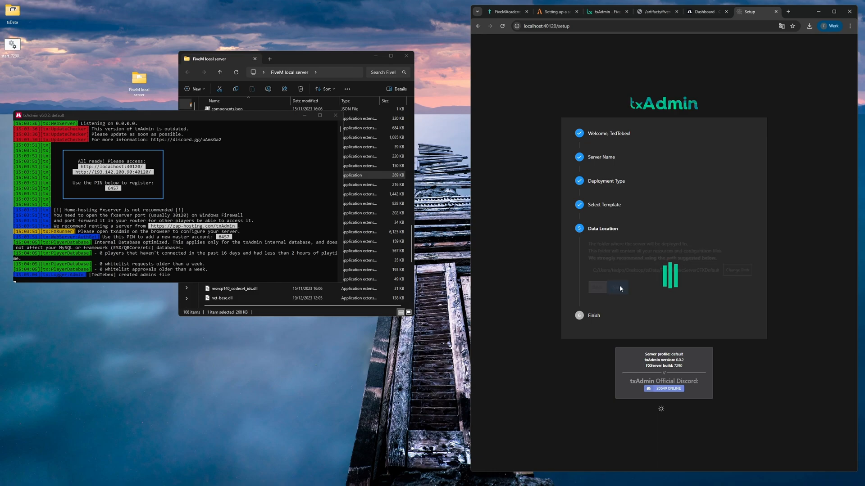
{"action": "left_click", "coordinate": [618, 288]}
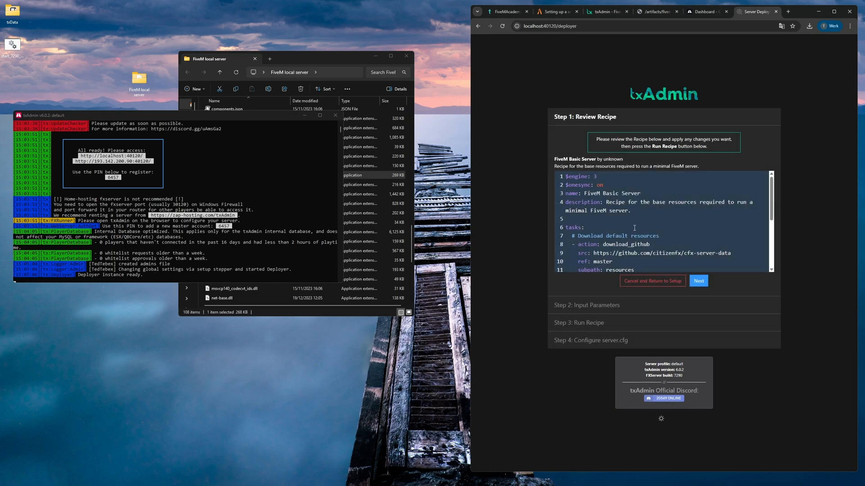
- Review the FiveM Basic Server recipe and continue to the input parameters step
{"action": "scroll", "scroll_direction": "down", "scroll_amount": 3}
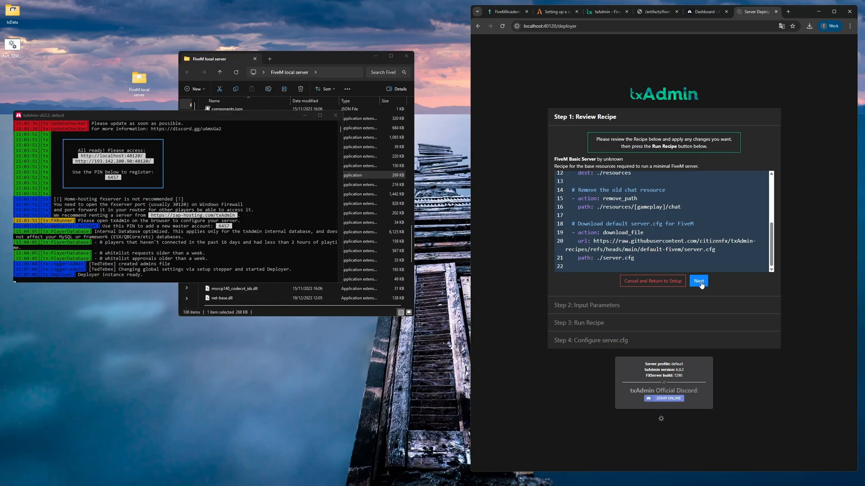
{"action": "left_click", "coordinate": [698, 281]}
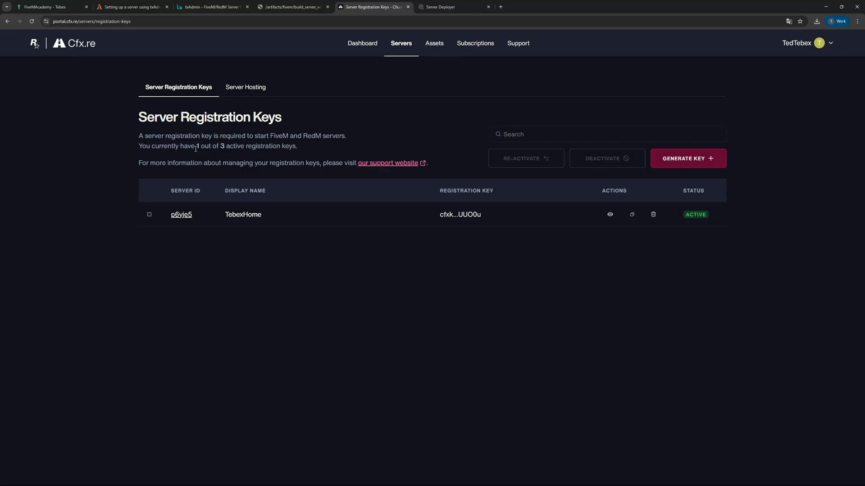
{"action": "mouse_move", "coordinate": [316, 151]}
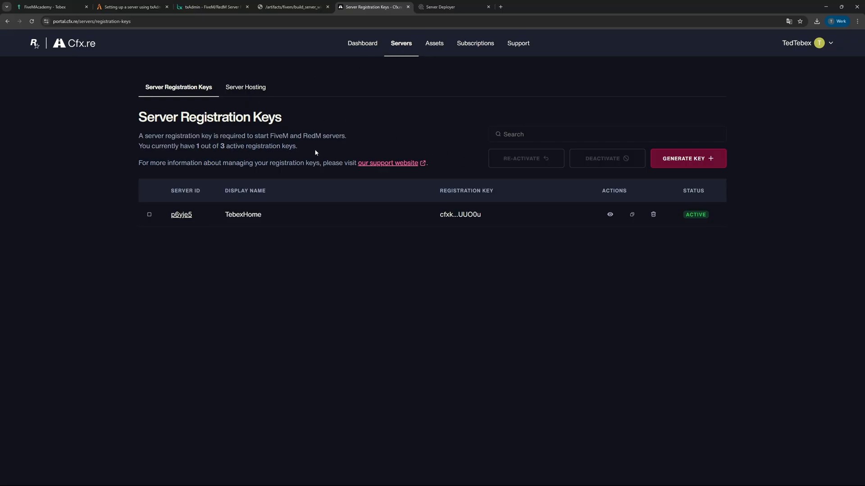
{"action": "mouse_move", "coordinate": [461, 206]}
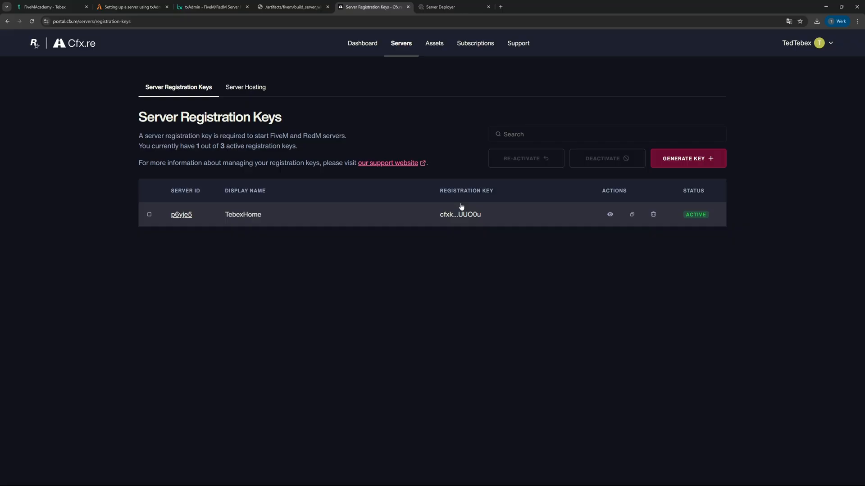
{"action": "mouse_move", "coordinate": [536, 212]}
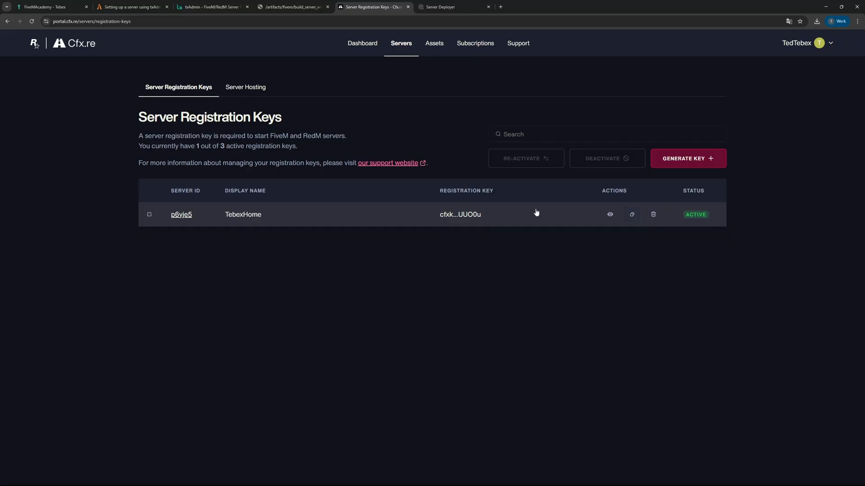
{"action": "mouse_move", "coordinate": [380, 221]}
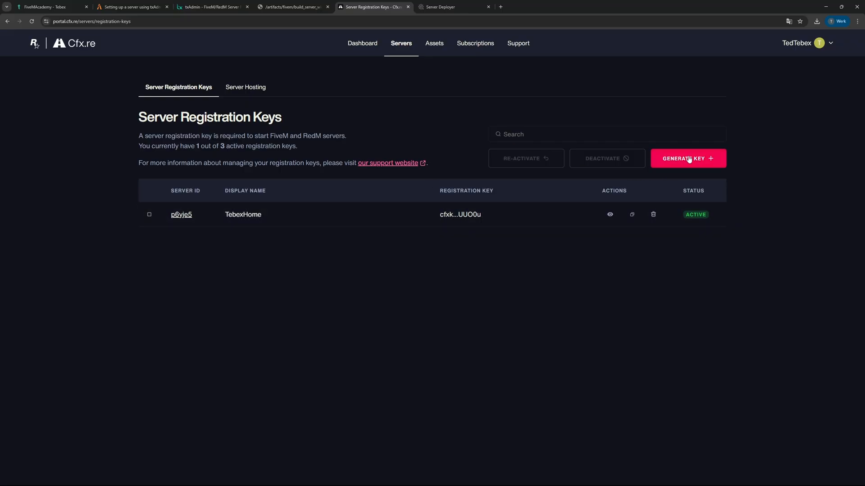
{"action": "mouse_move", "coordinate": [621, 339]}
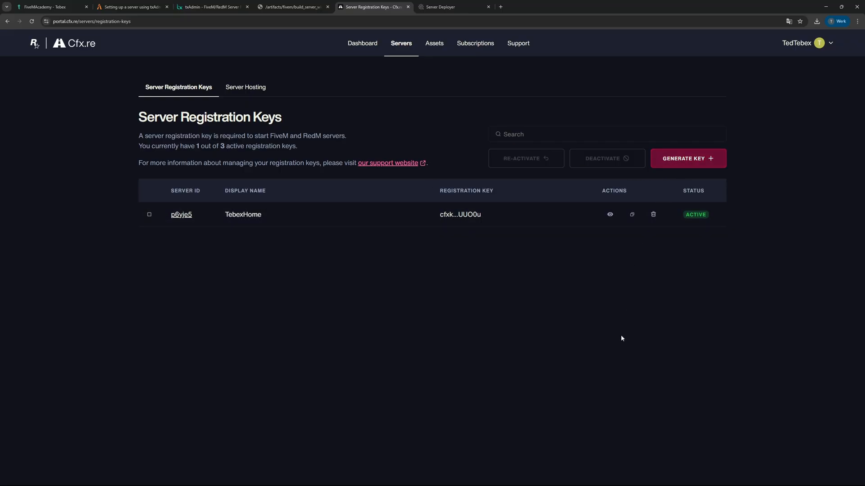
{"action": "mouse_move", "coordinate": [394, 217]}
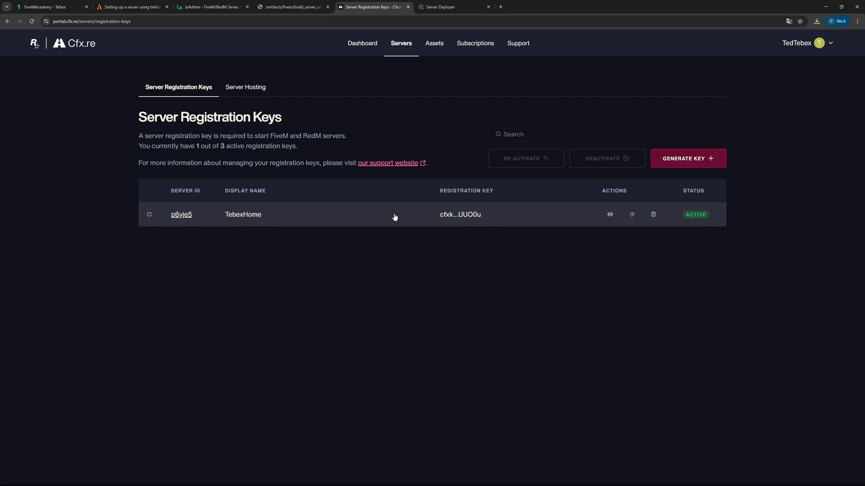
- Enter the copied TebexHome registration key as the license key and run the recipe
{"action": "left_click", "coordinate": [631, 215]}
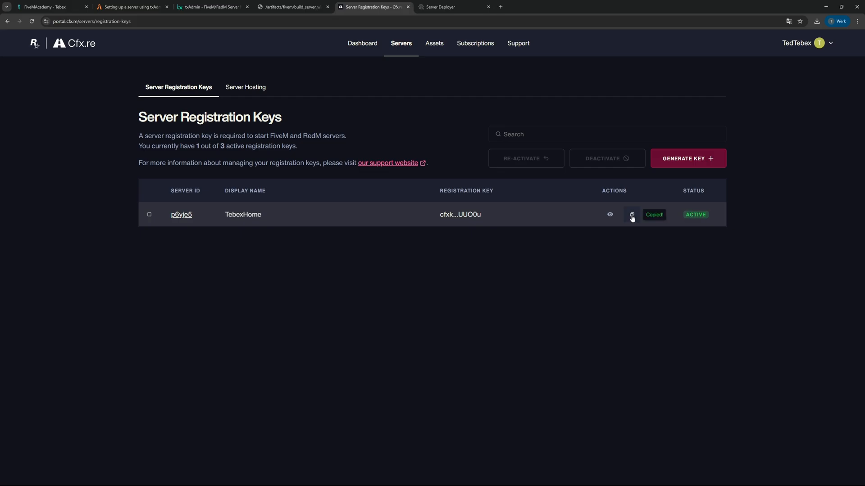
{"action": "left_click", "coordinate": [452, 7]}
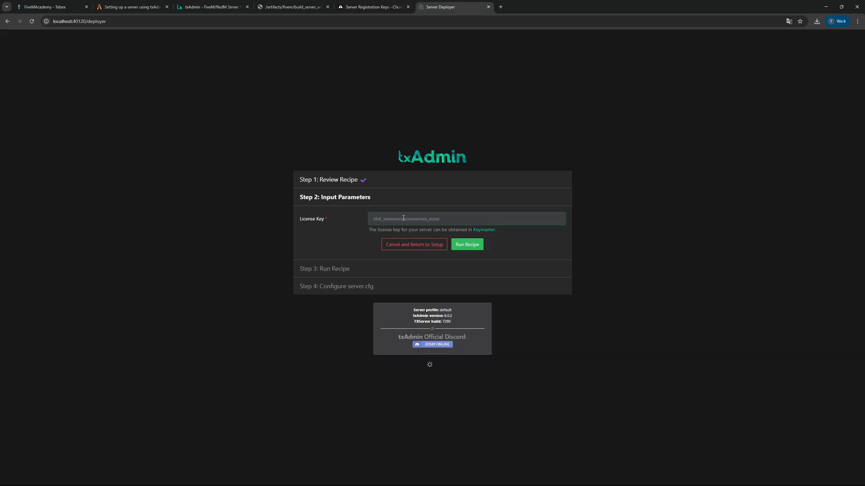
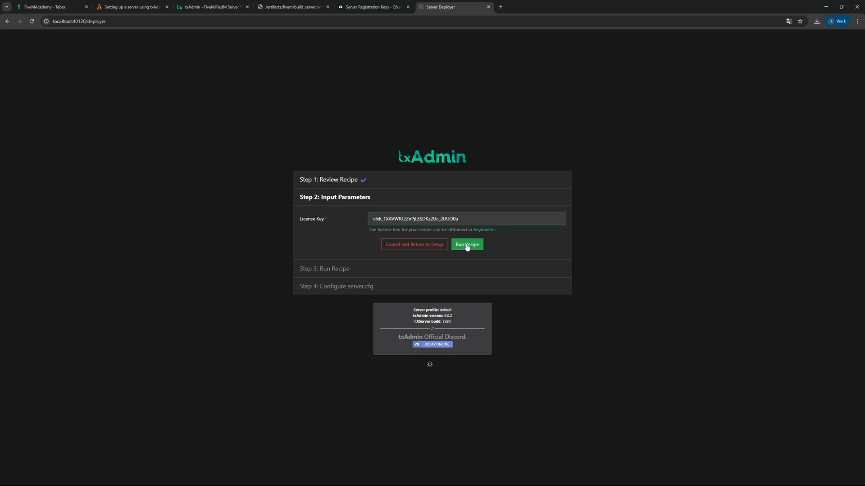
{"action": "left_click", "coordinate": [466, 245]}
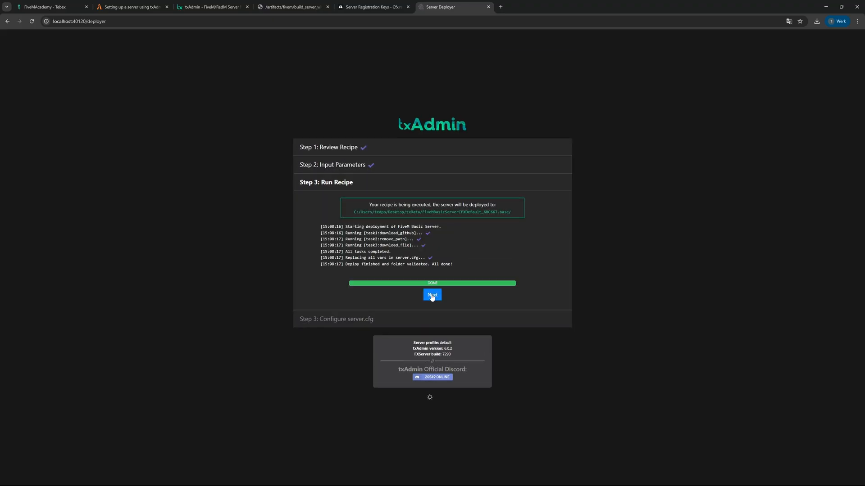
- Advance the deployer to the server.cfg step, then go to the Tebex creator dashboard
{"action": "left_click", "coordinate": [432, 294]}
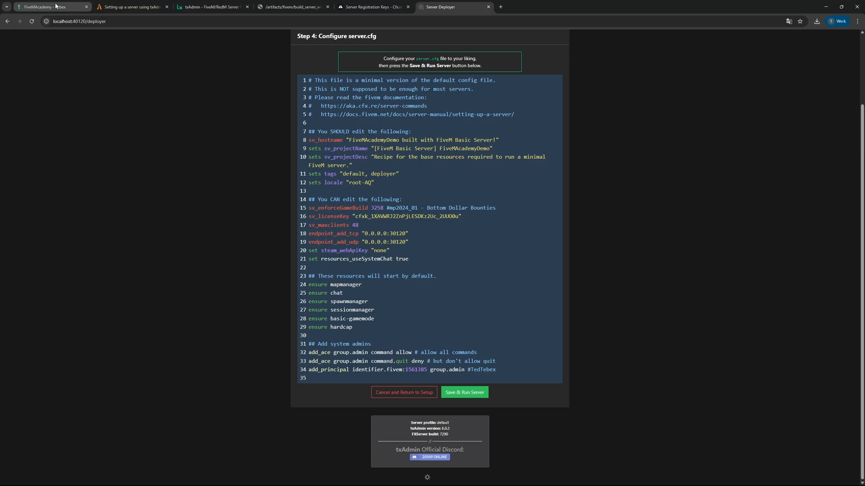
{"action": "left_click", "coordinate": [45, 7]}
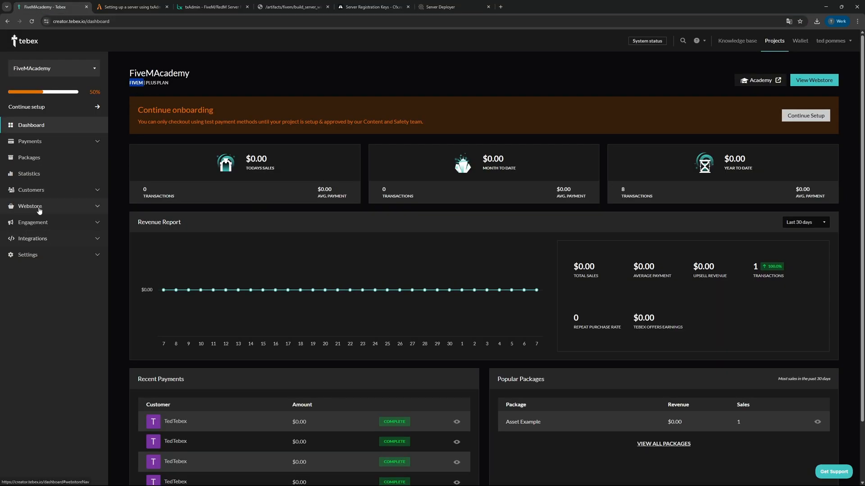
- Start connecting a new game server from Integrations > Game Servers
{"action": "left_click", "coordinate": [32, 238]}
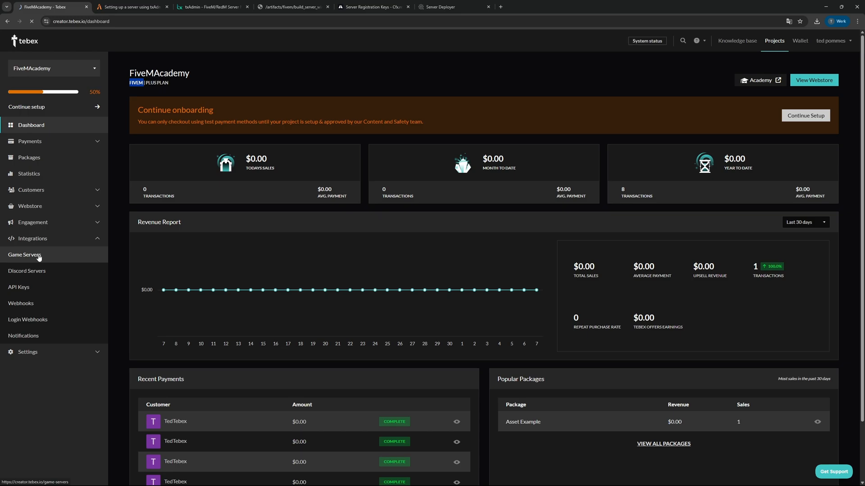
{"action": "left_click", "coordinate": [24, 254]}
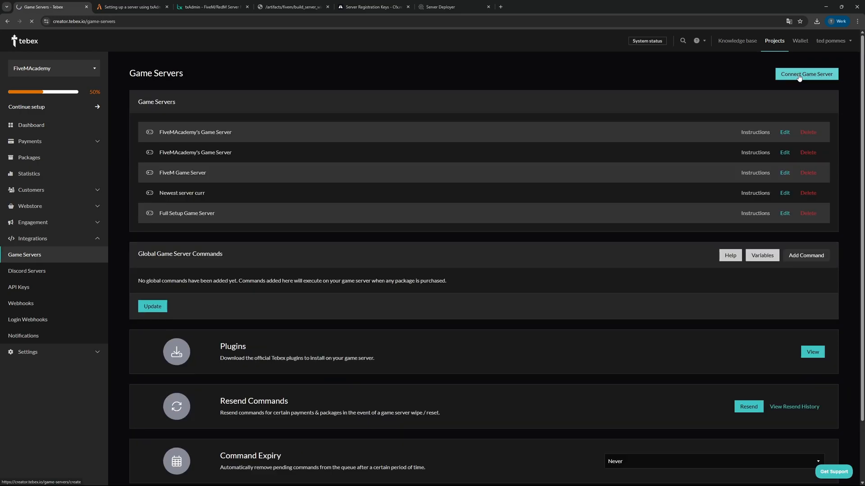
{"action": "left_click", "coordinate": [806, 74]}
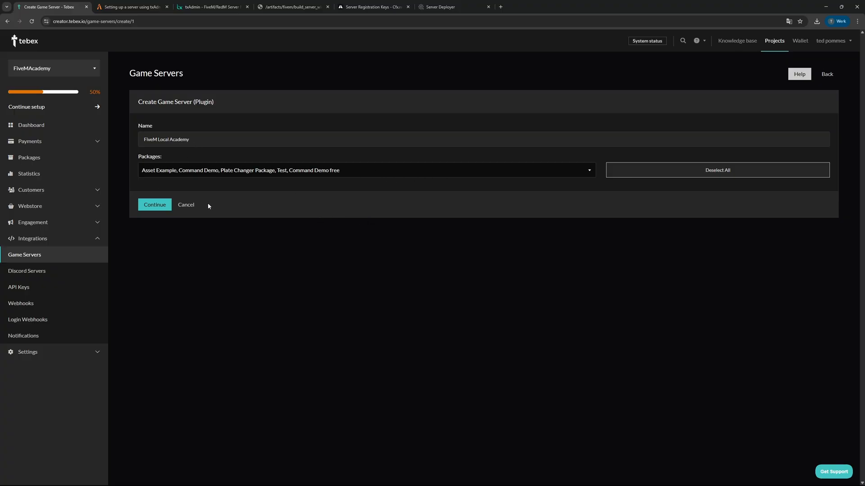
- Create the Tebex game server to get its sv_tebexSecret, then return to server.cfg
{"action": "left_click", "coordinate": [155, 204]}
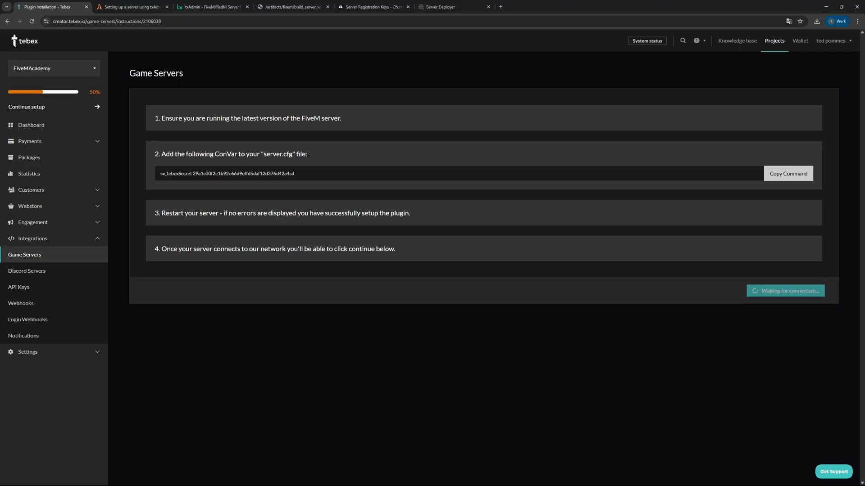
{"action": "mouse_move", "coordinate": [350, 126]}
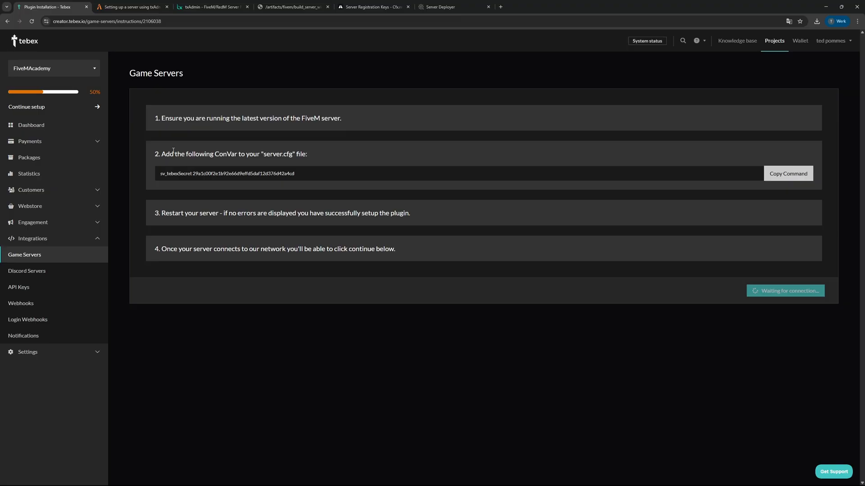
{"action": "mouse_move", "coordinate": [271, 161]}
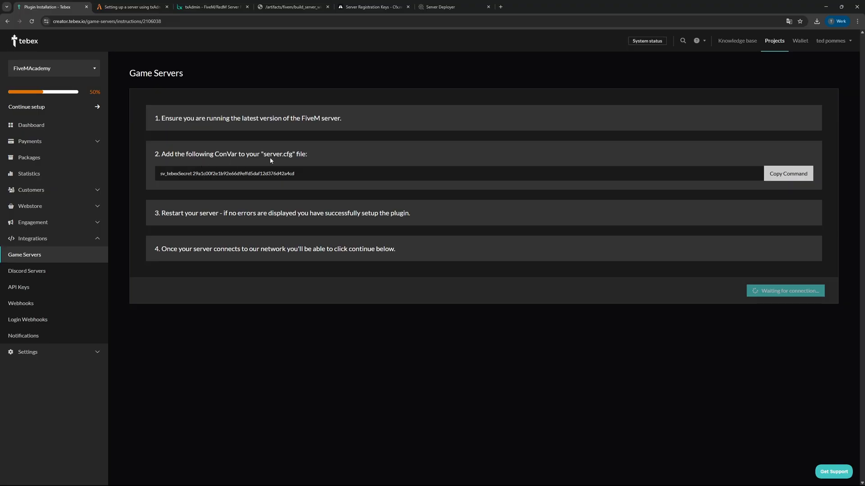
{"action": "left_click", "coordinate": [788, 174]}
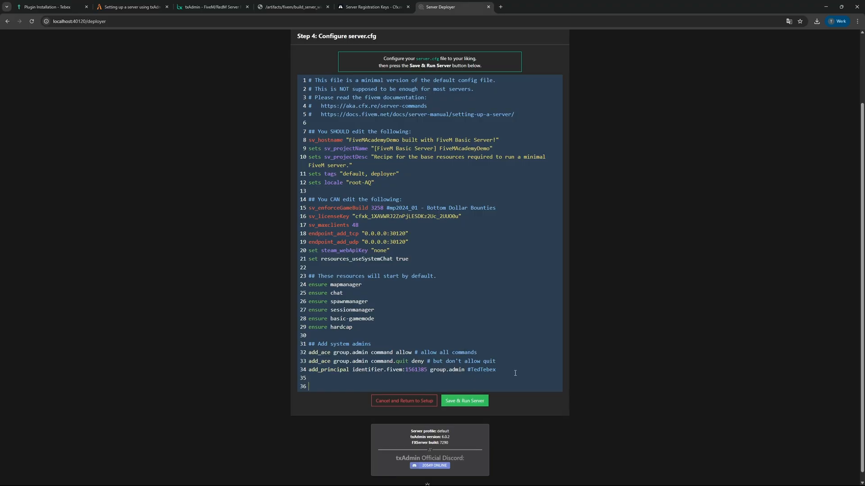
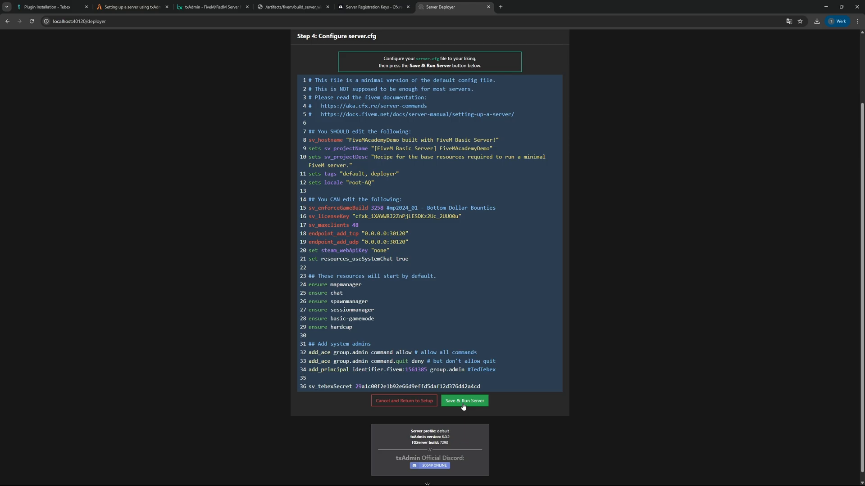
- Add the sv_tebexSecret ConVar line to server.cfg, save and run the server
{"action": "left_click", "coordinate": [464, 400]}
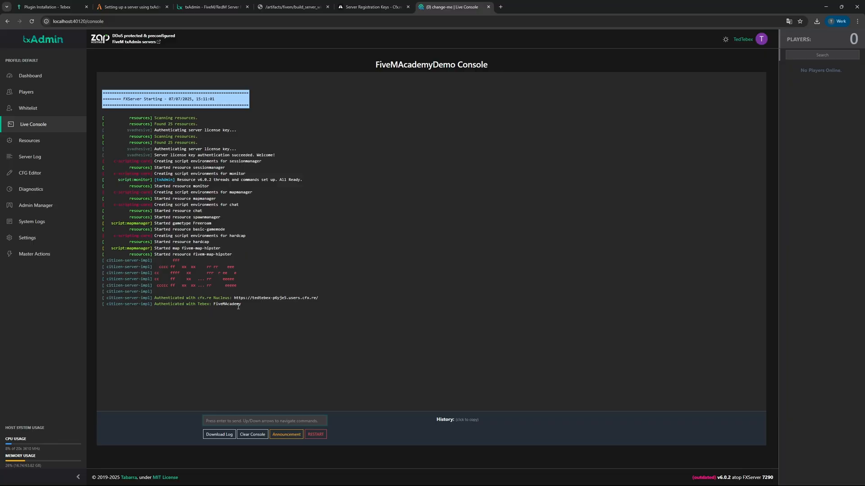
- Restart FiveMAcademyDemo from the Live Console so it re-authenticates with Cfx.re and Tebex
{"action": "left_click", "coordinate": [45, 7]}
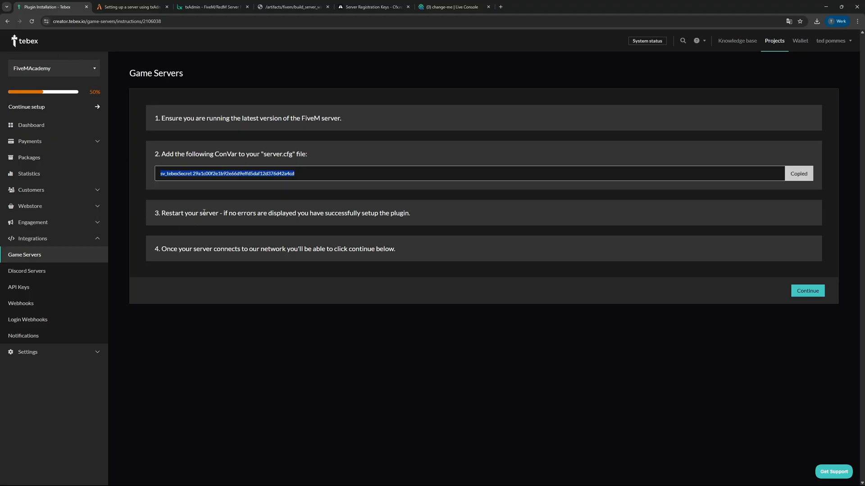
{"action": "left_click", "coordinate": [452, 7]}
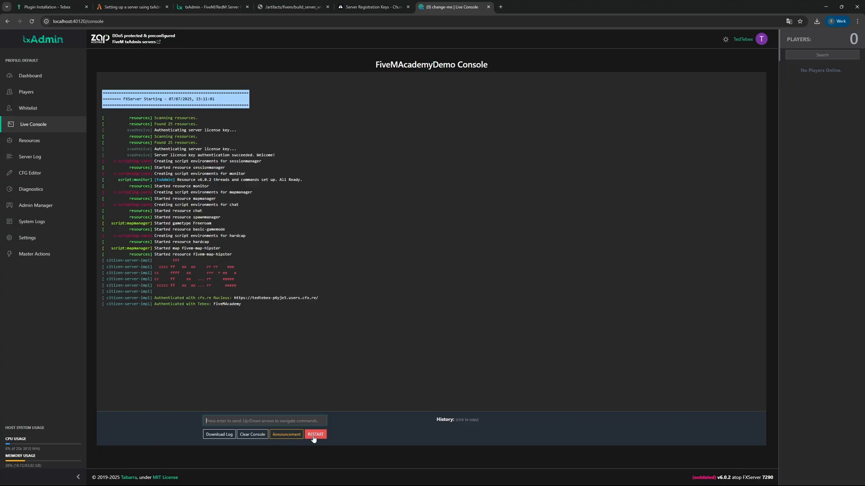
{"action": "left_click", "coordinate": [315, 435]}
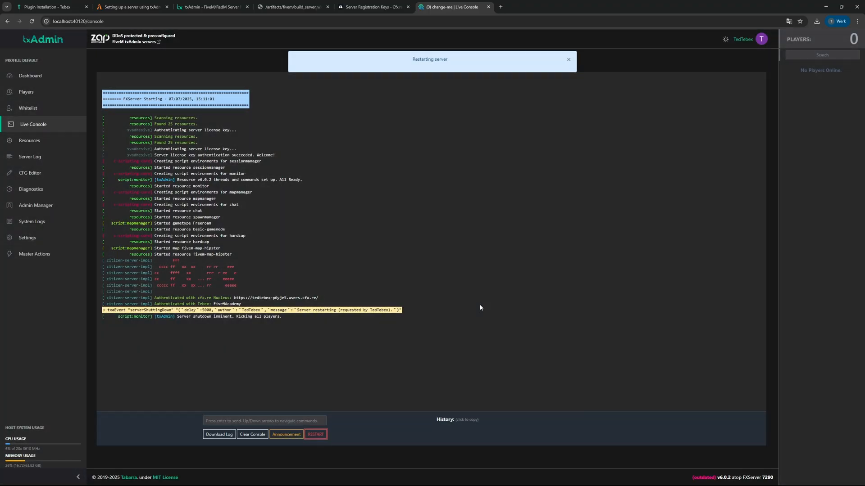
{"action": "mouse_move", "coordinate": [202, 324]}
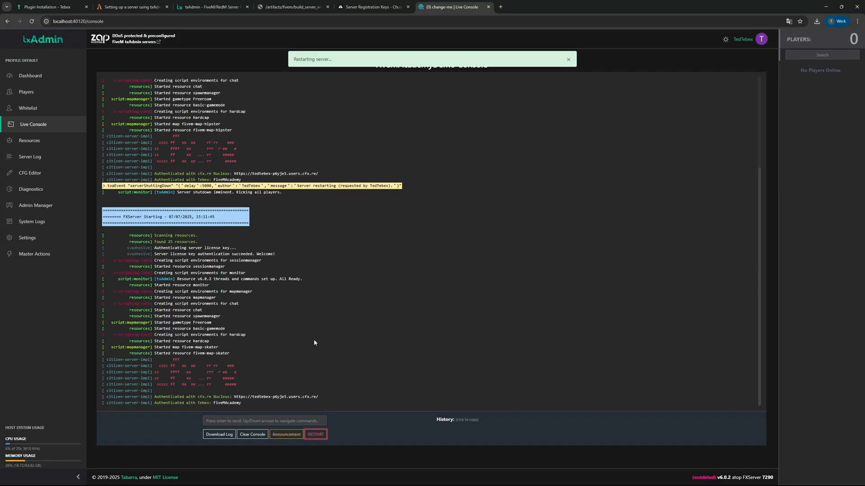
{"action": "mouse_move", "coordinate": [406, 371]}
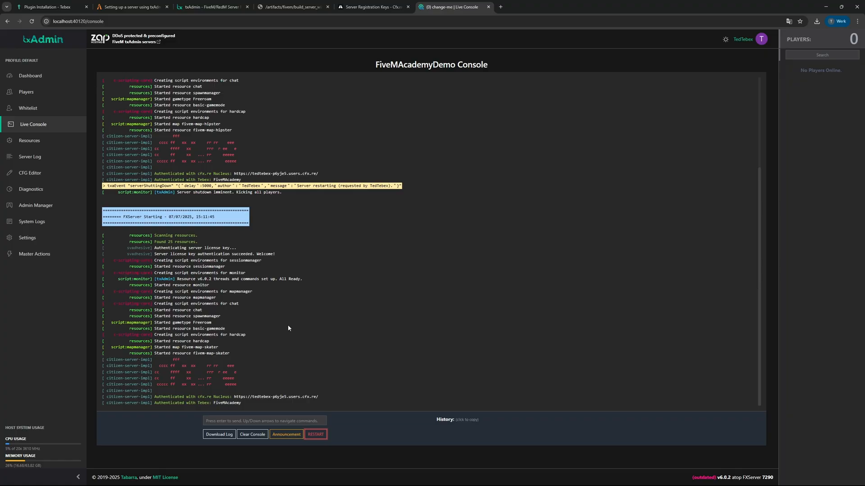
{"action": "left_click", "coordinate": [315, 434]}
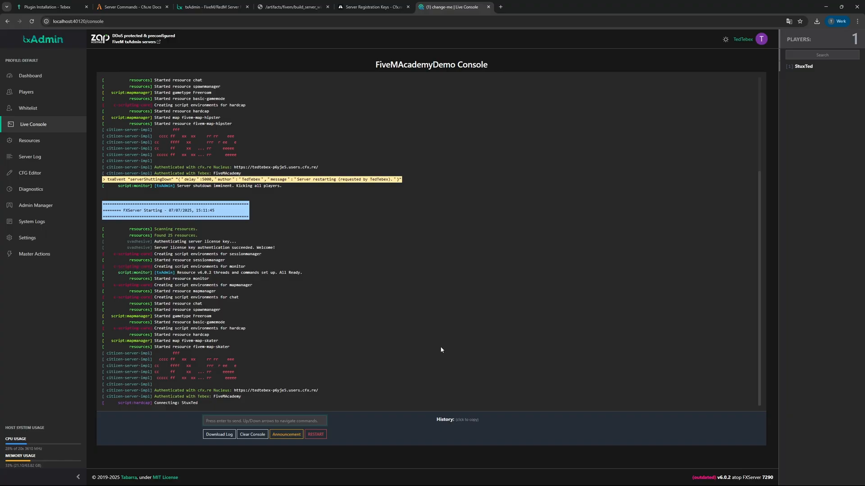
{"action": "mouse_move", "coordinate": [246, 421]}
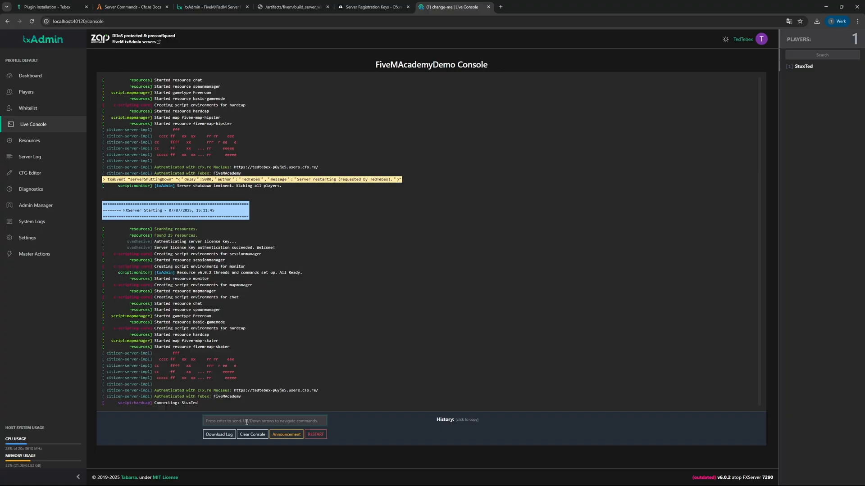
- Send 'say hello you' through the server's live console
{"action": "type", "text": "say"}
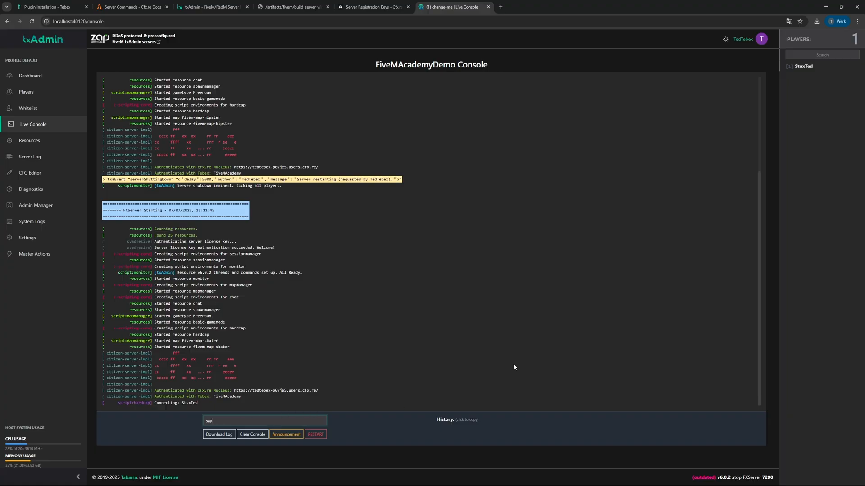
{"action": "type", "text": "hello you"}
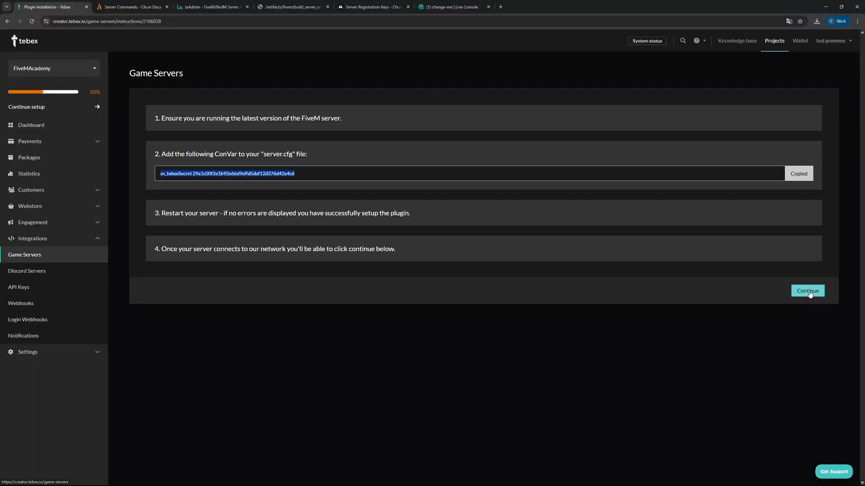
- Finish the game server step and open the Command Delivery Free package in the editor
{"action": "left_click", "coordinate": [807, 290]}
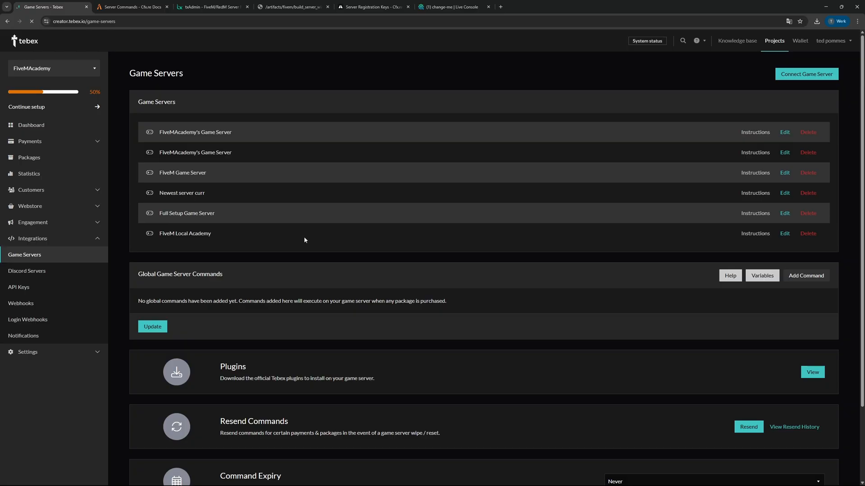
{"action": "left_click", "coordinate": [29, 157]}
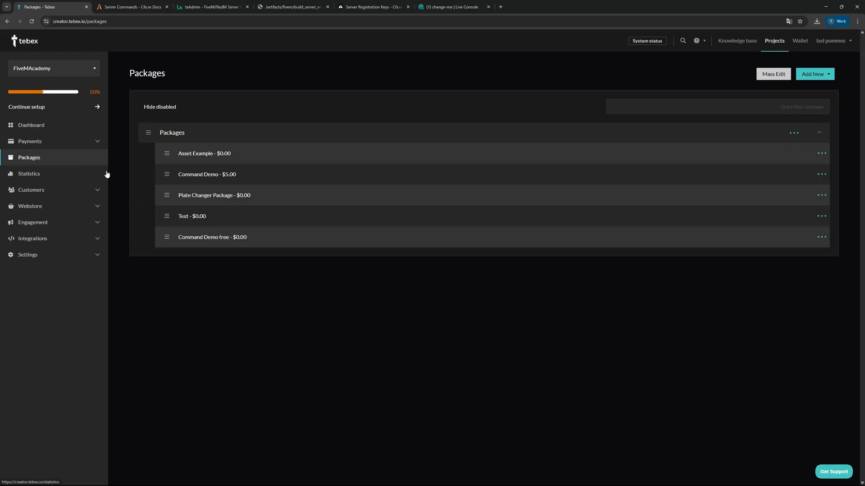
{"action": "left_click", "coordinate": [815, 74]}
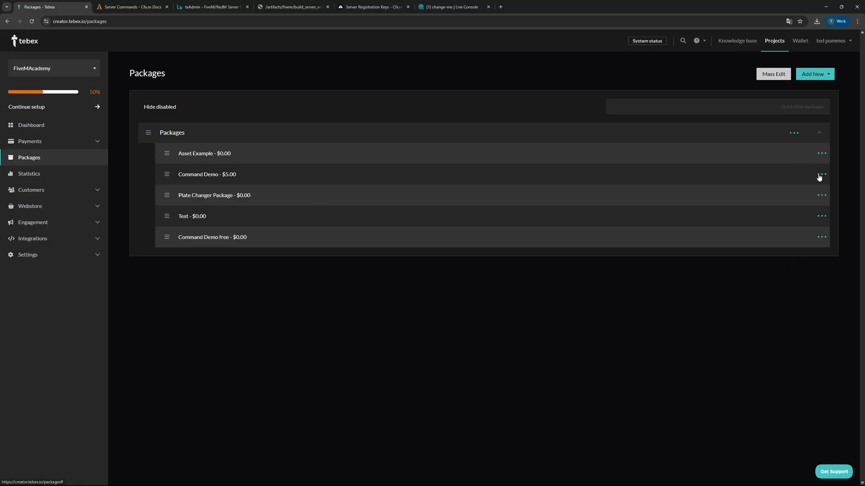
{"action": "left_click", "coordinate": [821, 175]}
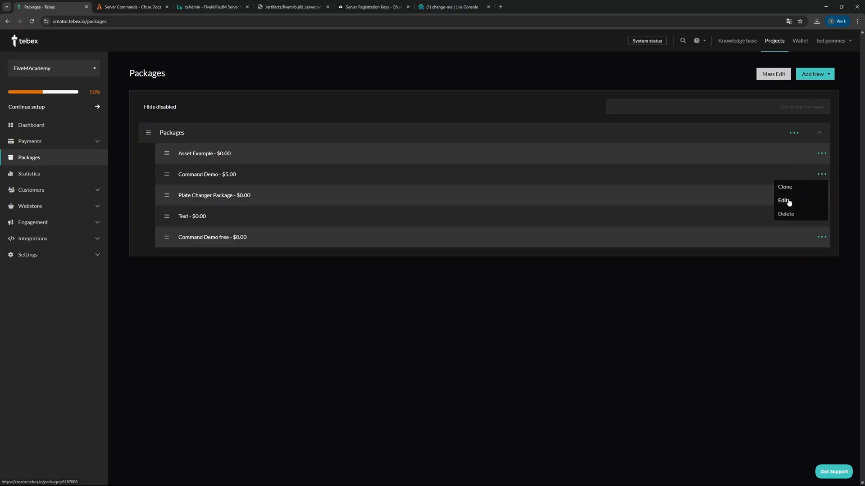
{"action": "left_click", "coordinate": [782, 200]}
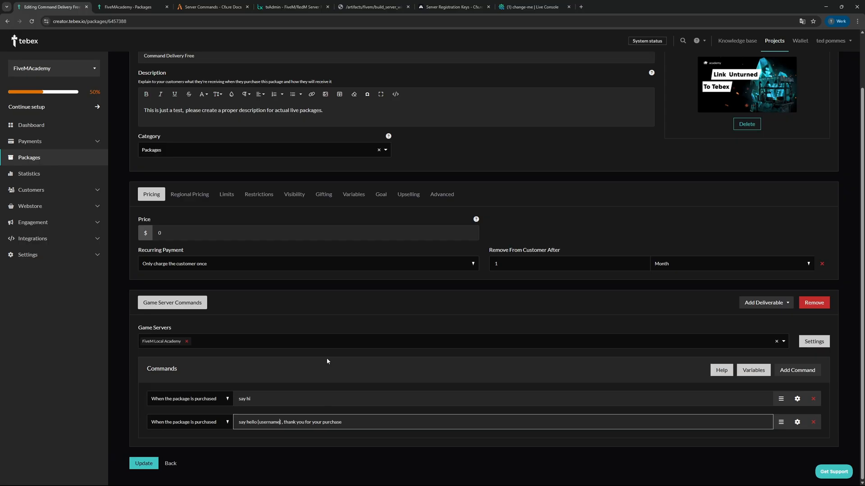
{"action": "mouse_move", "coordinate": [195, 324]}
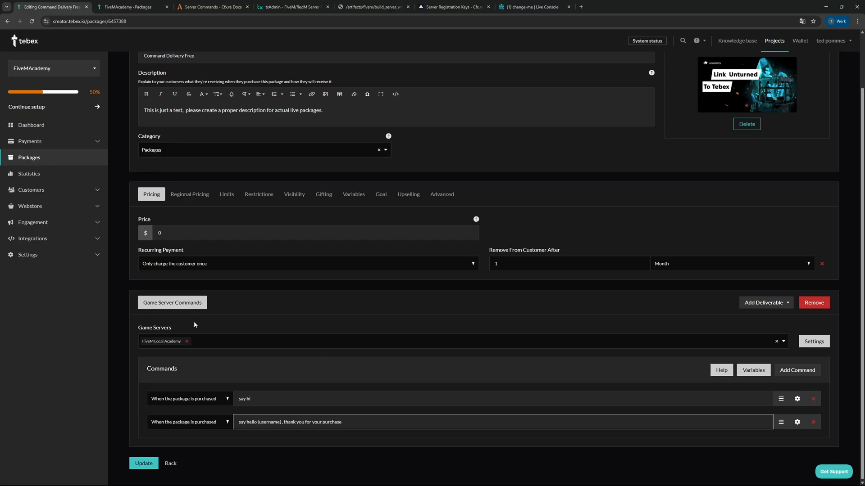
{"action": "mouse_move", "coordinate": [164, 346]}
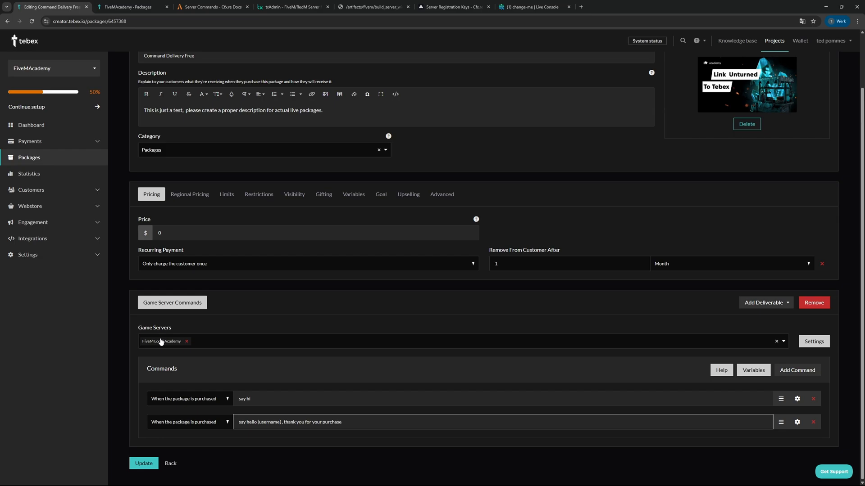
{"action": "mouse_move", "coordinate": [378, 335]}
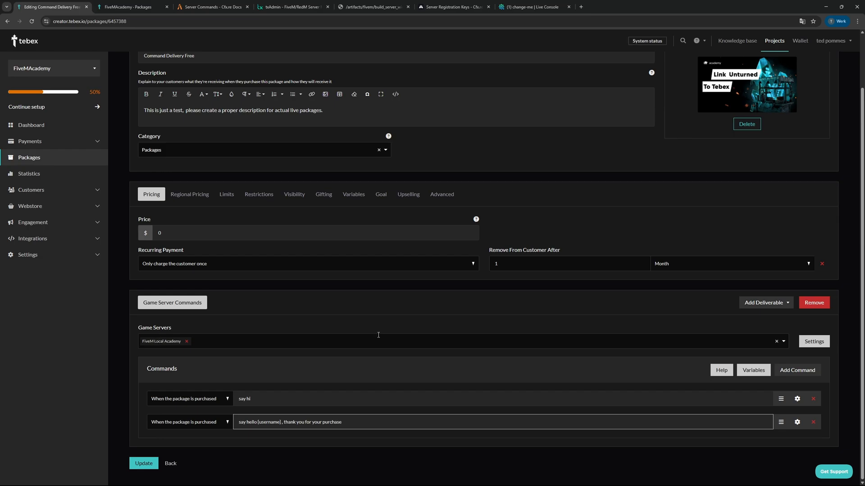
{"action": "mouse_move", "coordinate": [263, 387]}
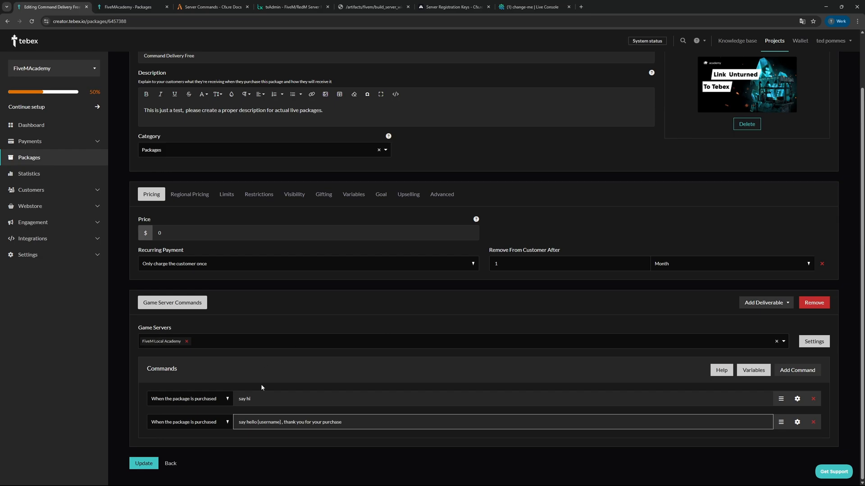
{"action": "mouse_move", "coordinate": [244, 453]}
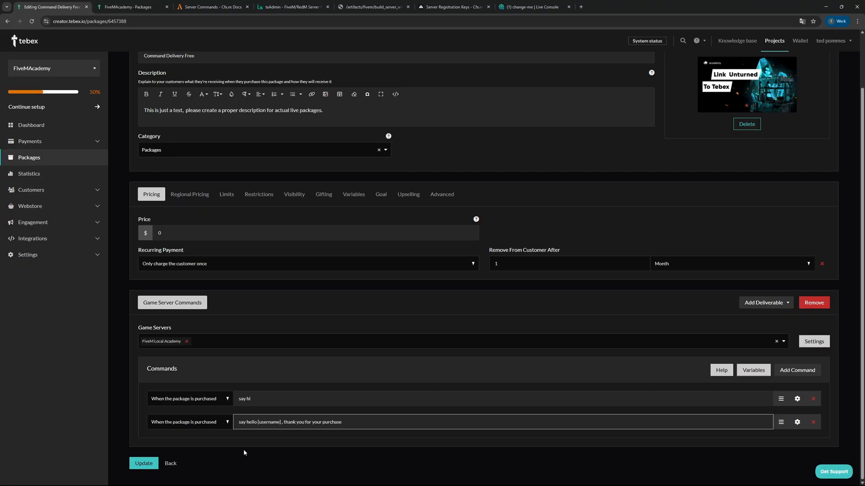
- Review the thank-you command's {username} variable and update the package
{"action": "left_click", "coordinate": [280, 421]}
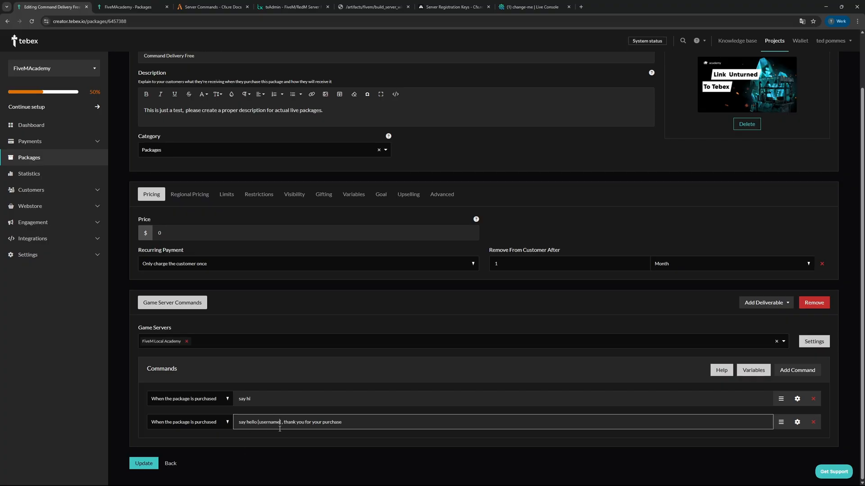
{"action": "left_click", "coordinate": [342, 421]}
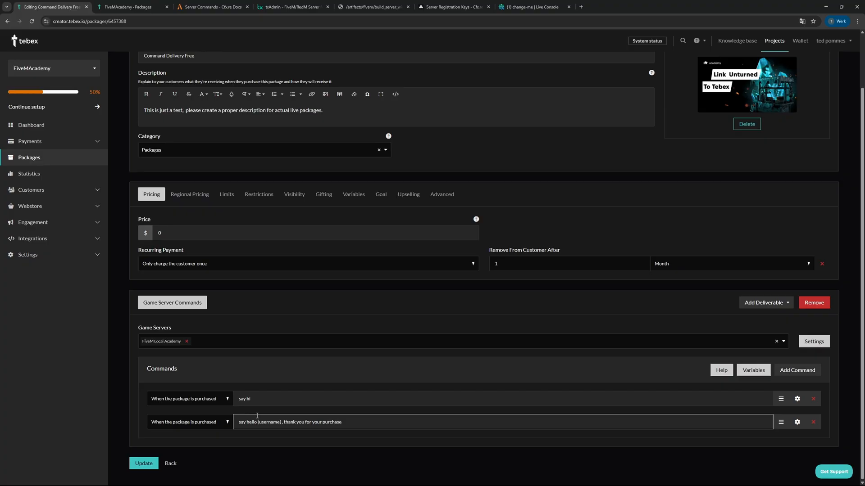
{"action": "mouse_move", "coordinate": [712, 389]}
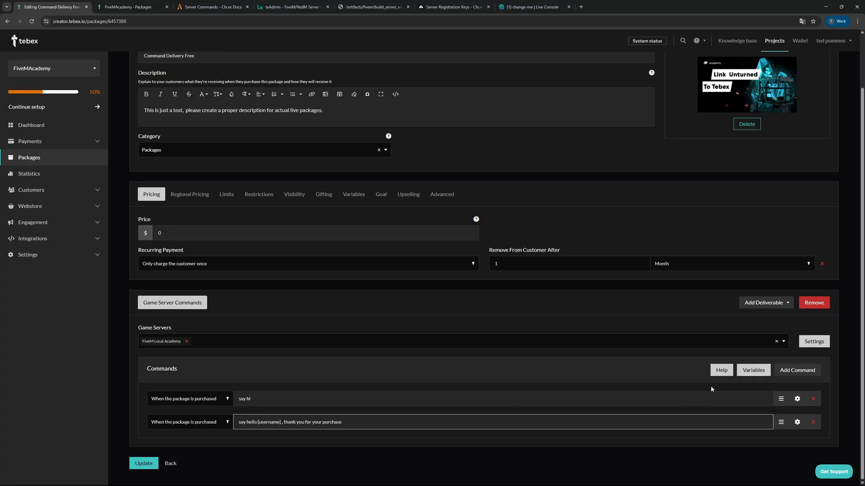
{"action": "left_click", "coordinate": [753, 370]}
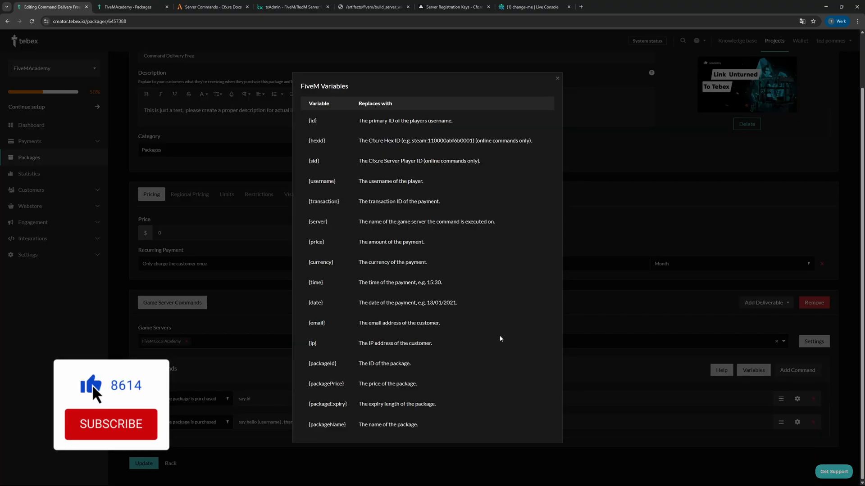
{"action": "left_click", "coordinate": [111, 425]}
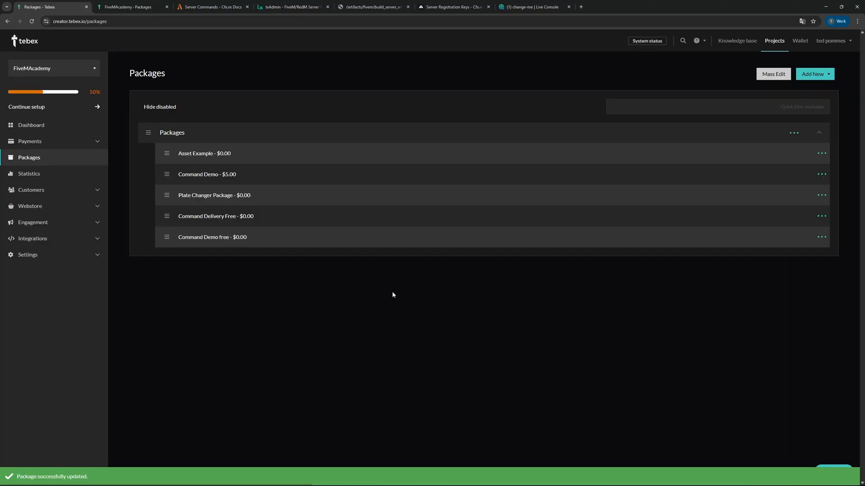
- From the public webstore, add Command Delivery Free to the basket and log in via FiveM
{"action": "left_click", "coordinate": [31, 124]}
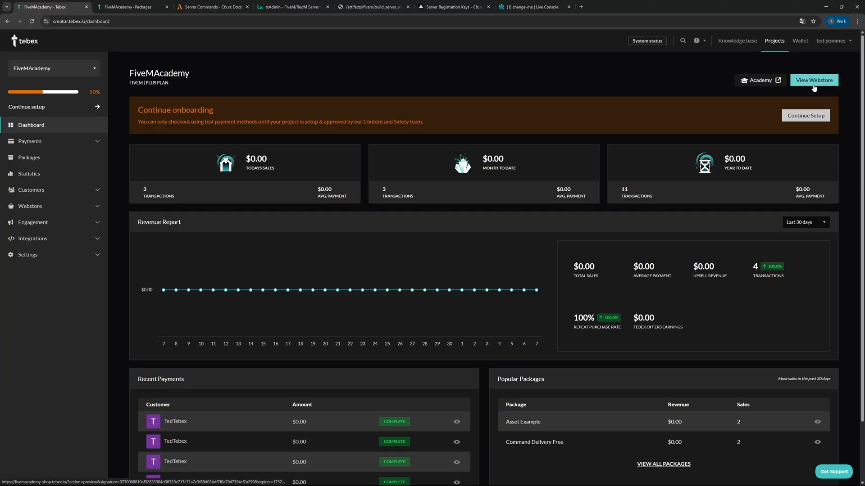
{"action": "left_click", "coordinate": [814, 79]}
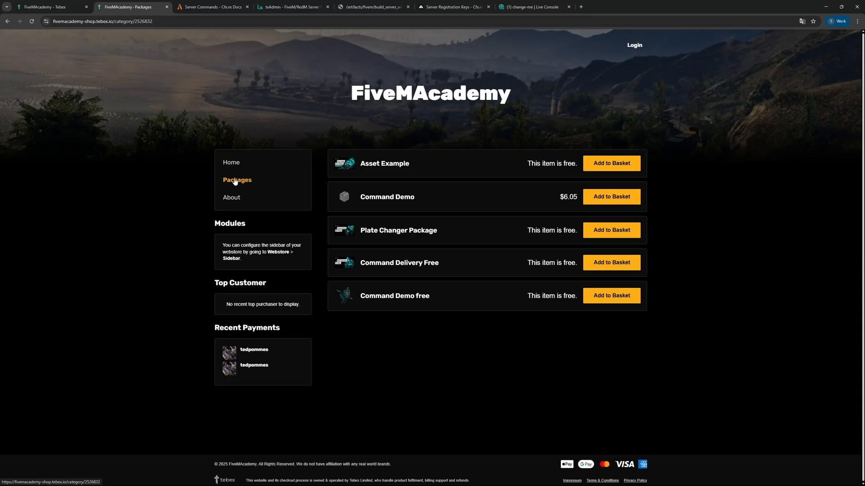
{"action": "left_click", "coordinate": [634, 45]}
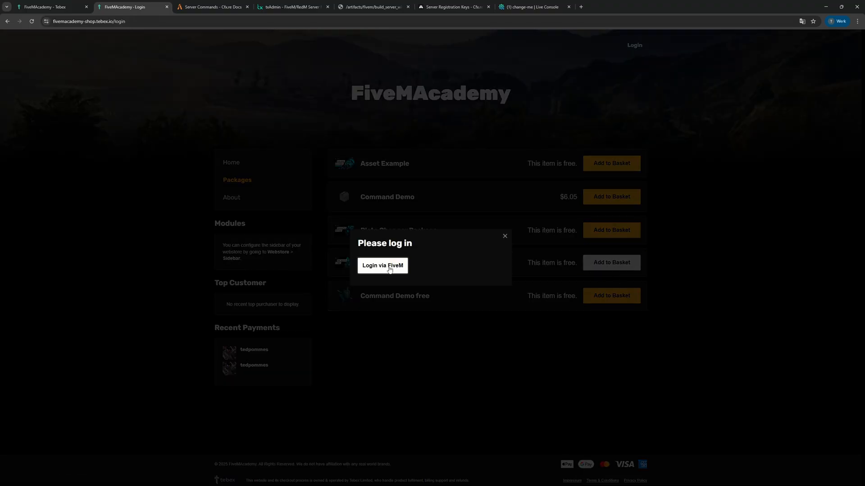
{"action": "left_click", "coordinate": [382, 265]}
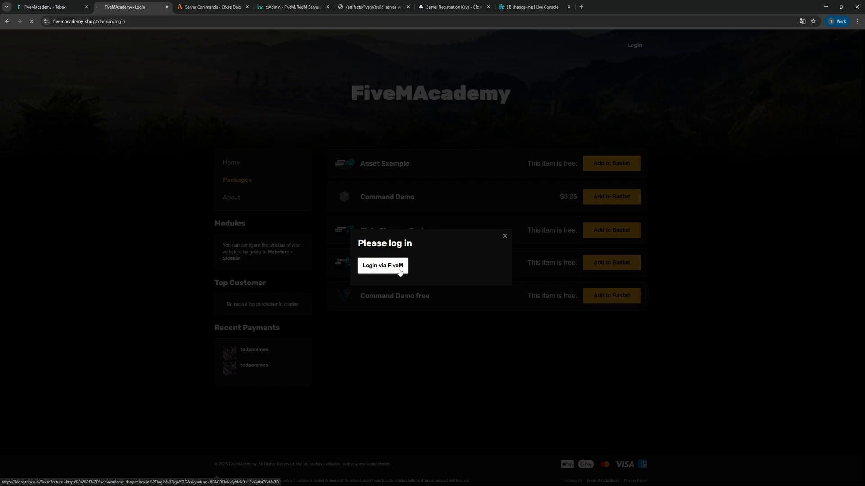
{"action": "left_click", "coordinate": [382, 266]}
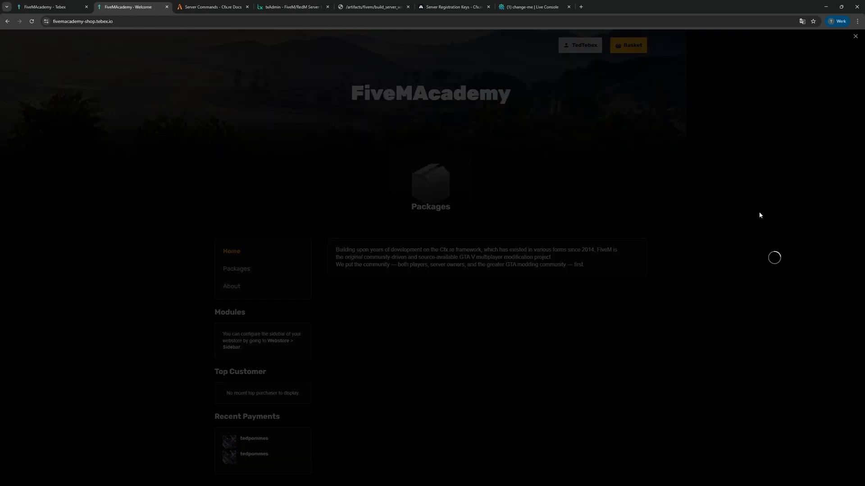
- Check out, complete the order and approve the test payment as successful
{"action": "left_click", "coordinate": [628, 45]}
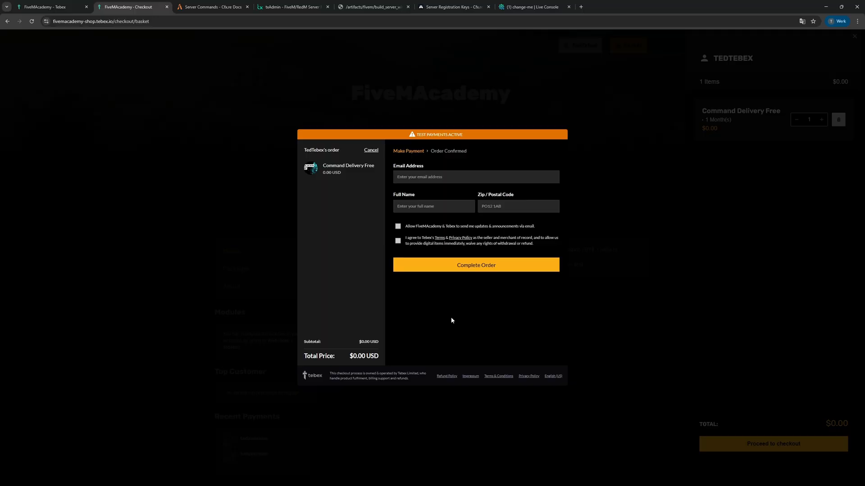
{"action": "left_click", "coordinate": [476, 265]}
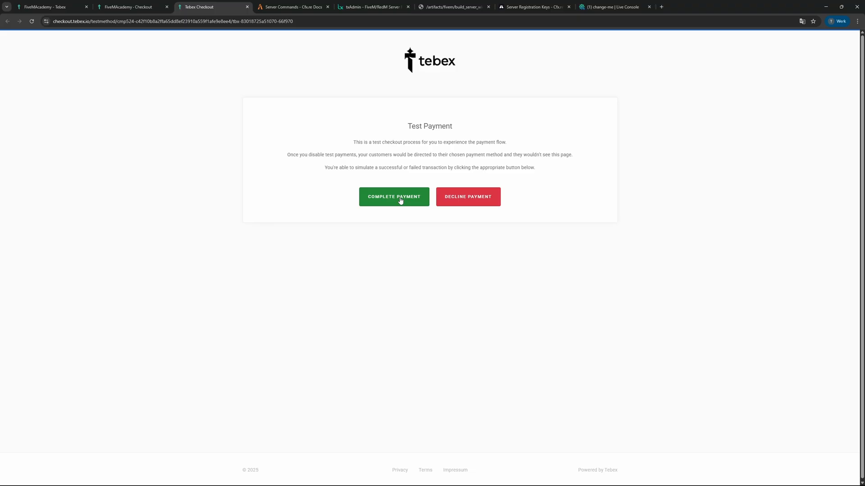
{"action": "left_click", "coordinate": [394, 197]}
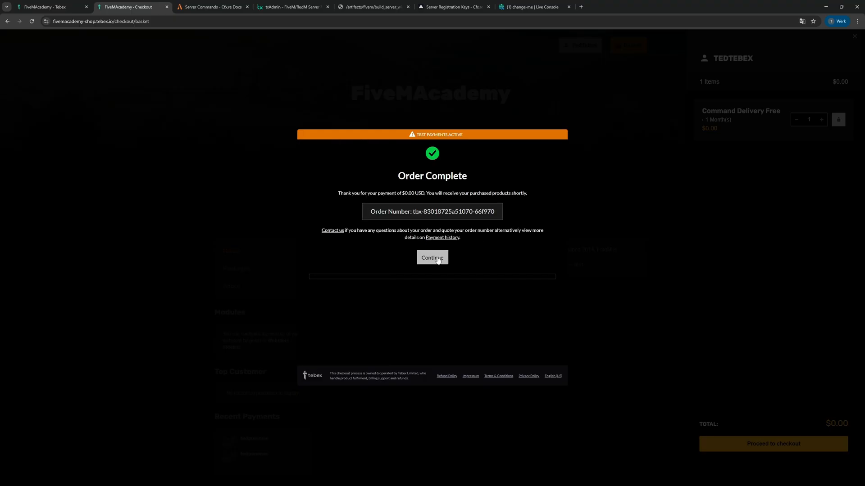